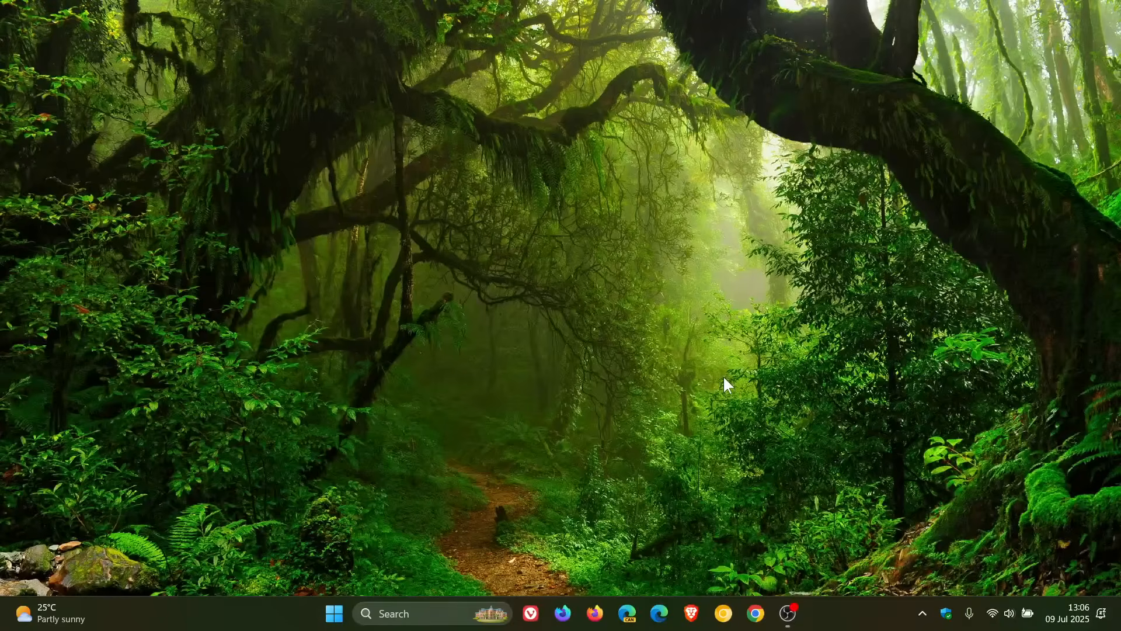
{"action": "mouse_move", "coordinate": [359, 443]}
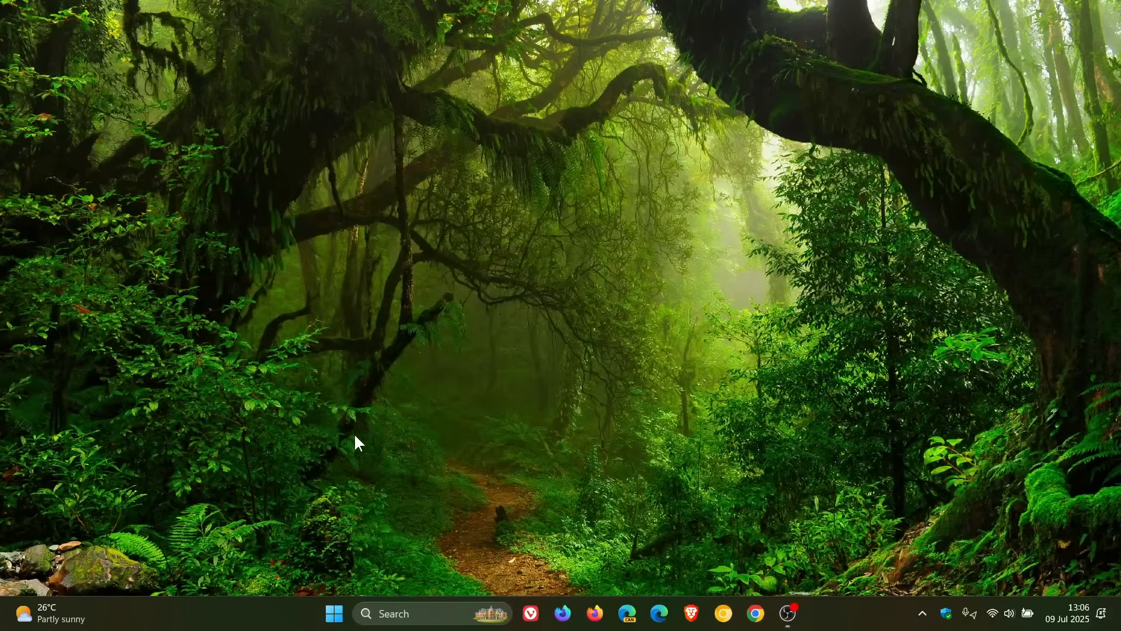
Launch Settings from Start and check Windows Update, which reports the PC is up to date.
{"action": "left_click", "coordinate": [333, 614]}
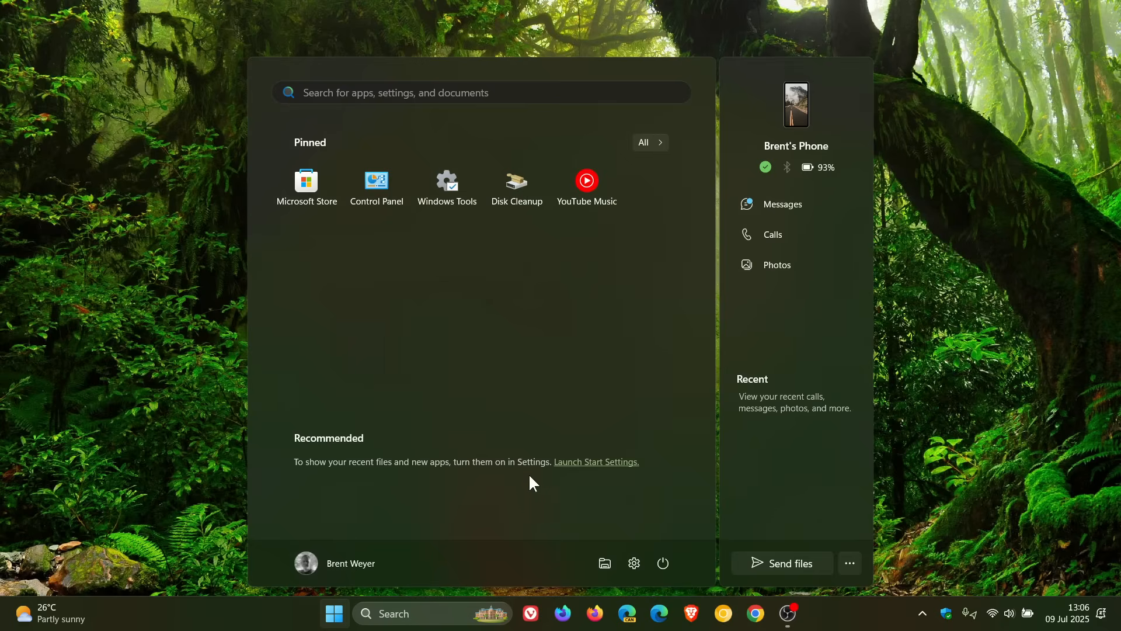
{"action": "left_click", "coordinate": [633, 562]}
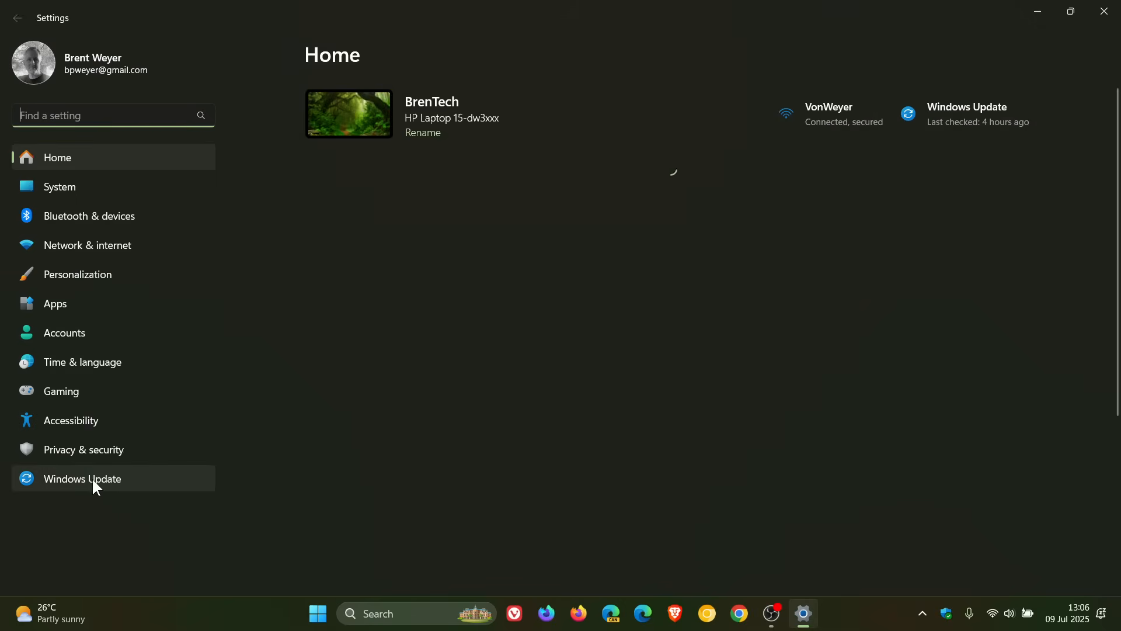
{"action": "left_click", "coordinate": [82, 478]}
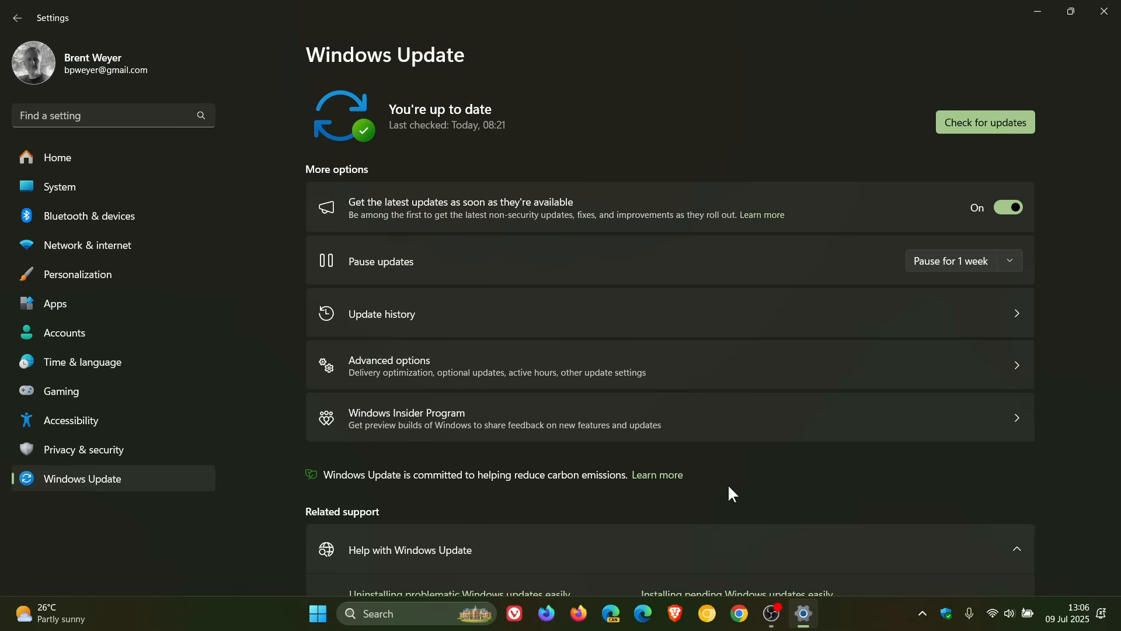
{"action": "mouse_move", "coordinate": [708, 314]}
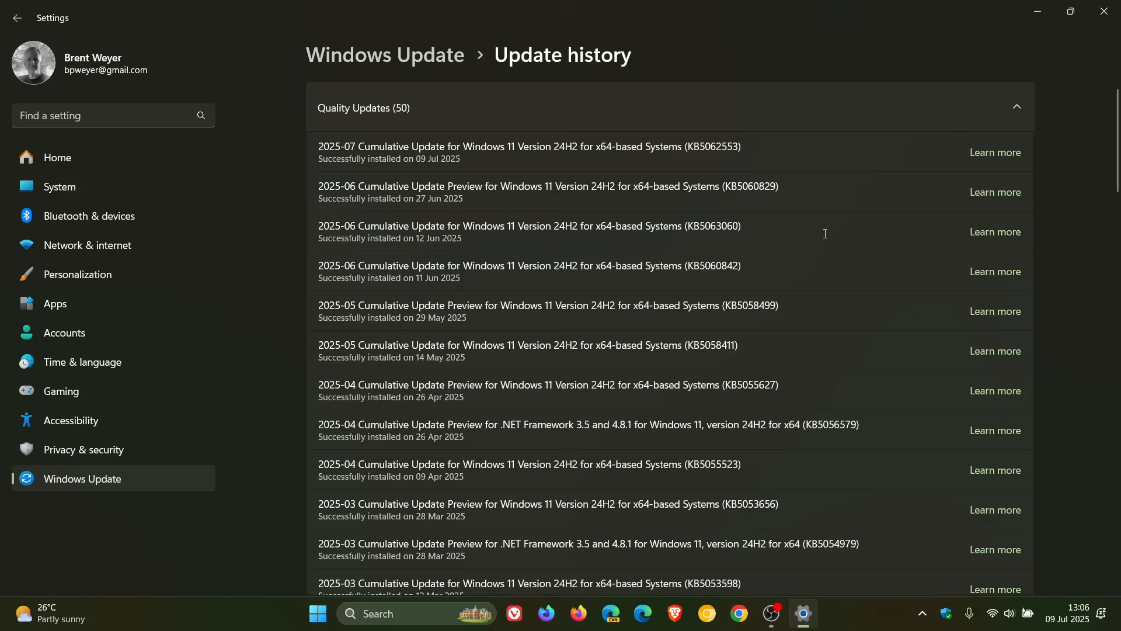
{"action": "mouse_move", "coordinate": [670, 130]}
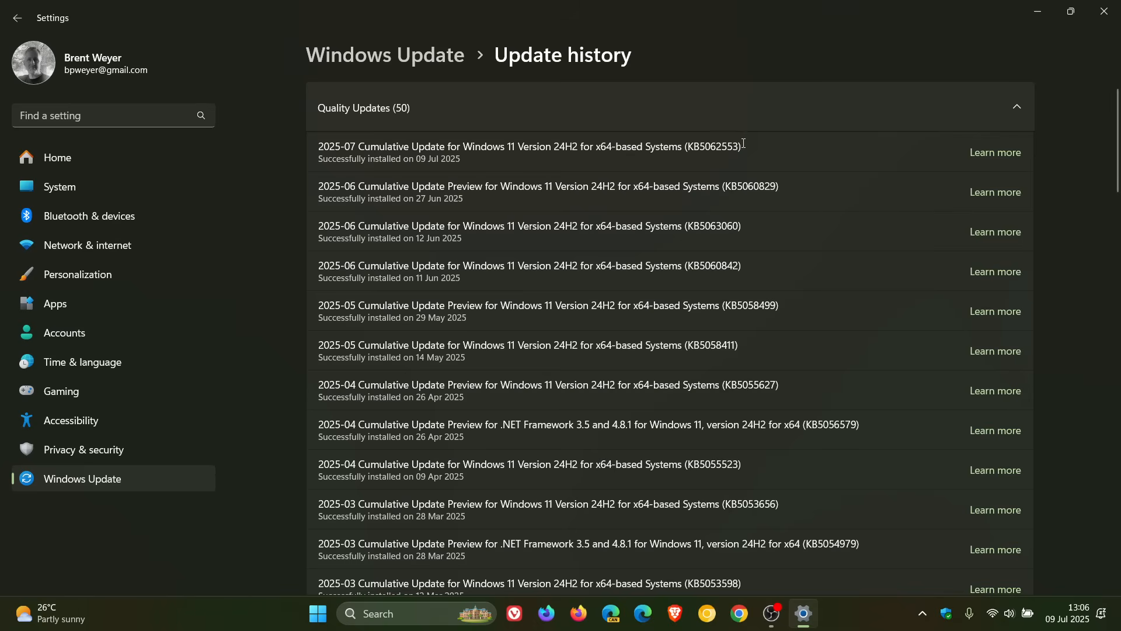
{"action": "mouse_move", "coordinate": [760, 146]}
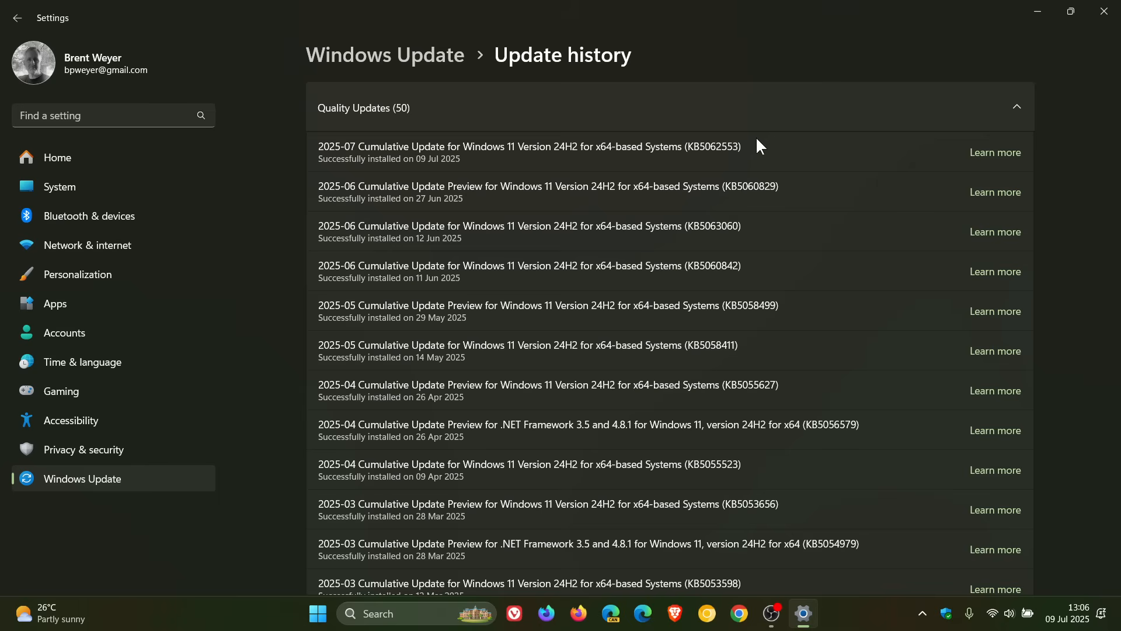
Start a Windows search from the taskbar search box.
{"action": "left_click", "coordinate": [411, 614]}
{"action": "type", "text": "w"}
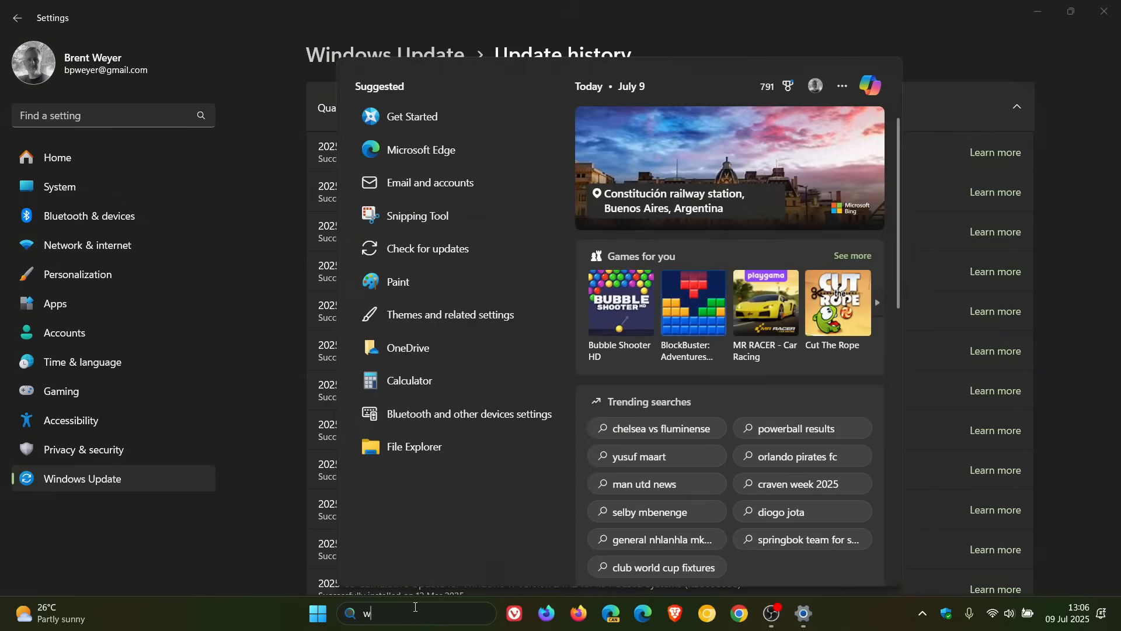
{"action": "type", "text": "inver"}
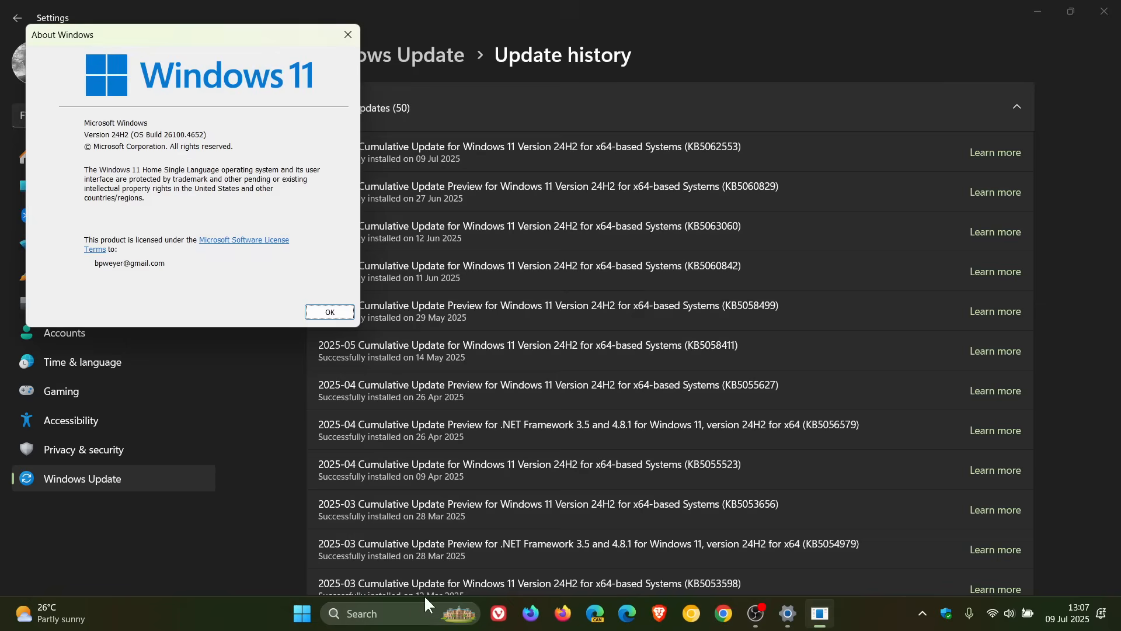
{"action": "left_click_drag", "start_coordinate": [189, 34], "coordinate": [641, 126]}
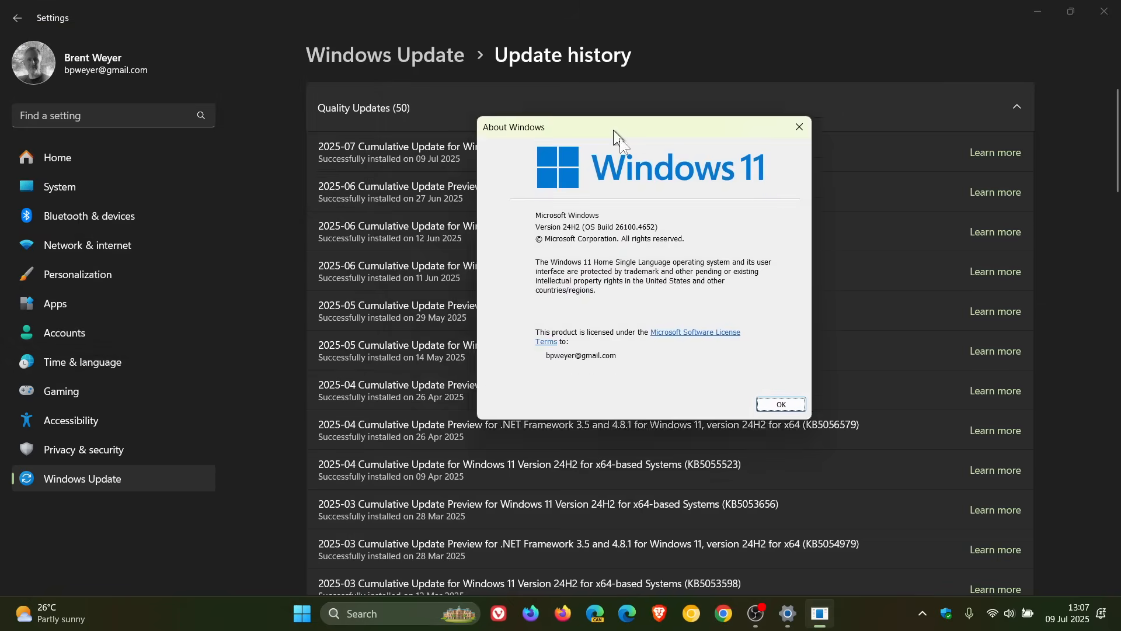
{"action": "left_click_drag", "start_coordinate": [617, 127], "coordinate": [573, 137]}
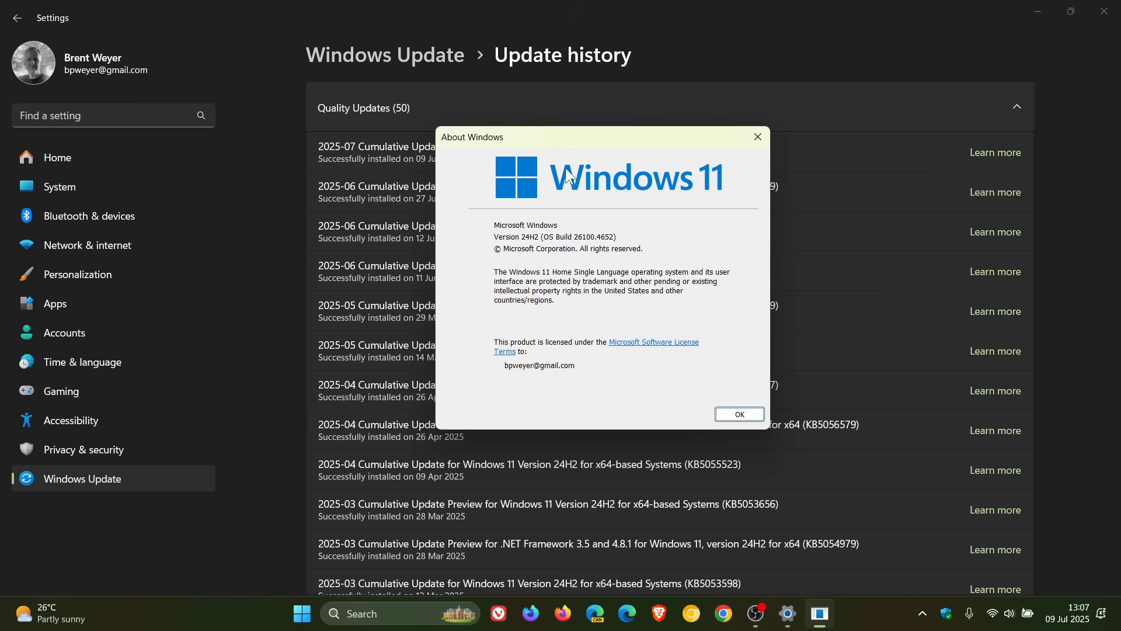
{"action": "mouse_move", "coordinate": [588, 255]}
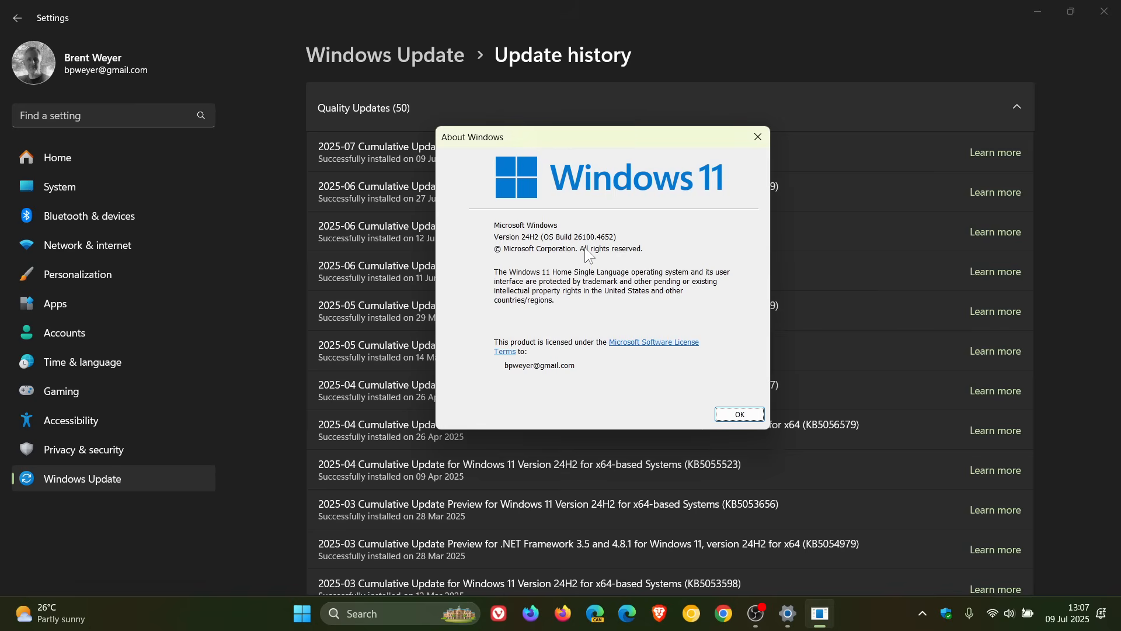
{"action": "mouse_move", "coordinate": [612, 251]}
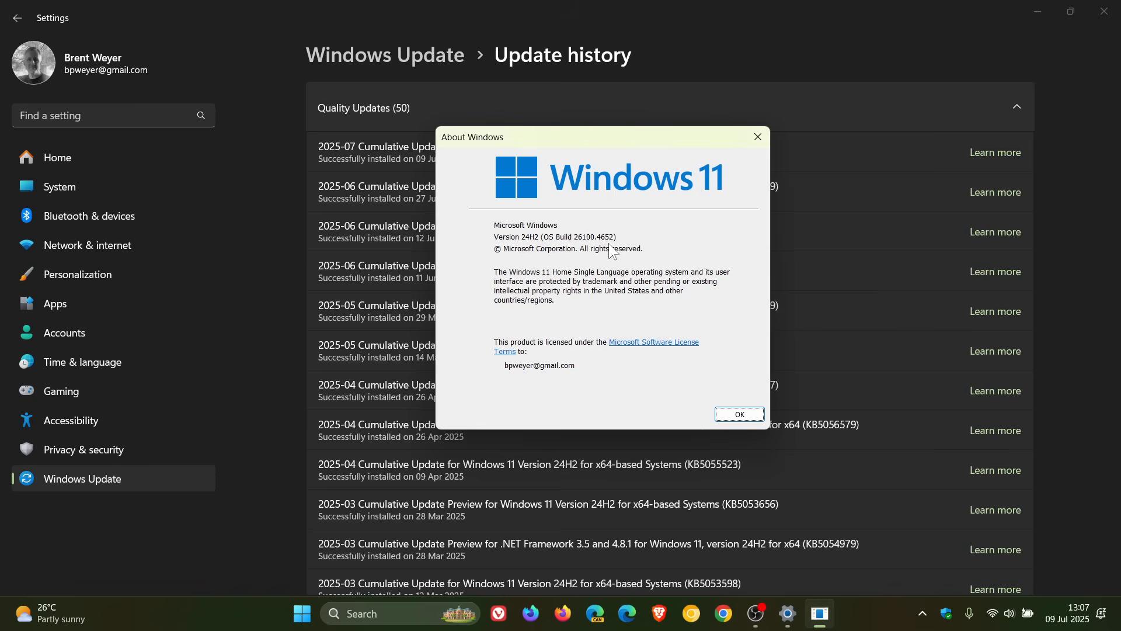
{"action": "left_click", "coordinate": [739, 414]}
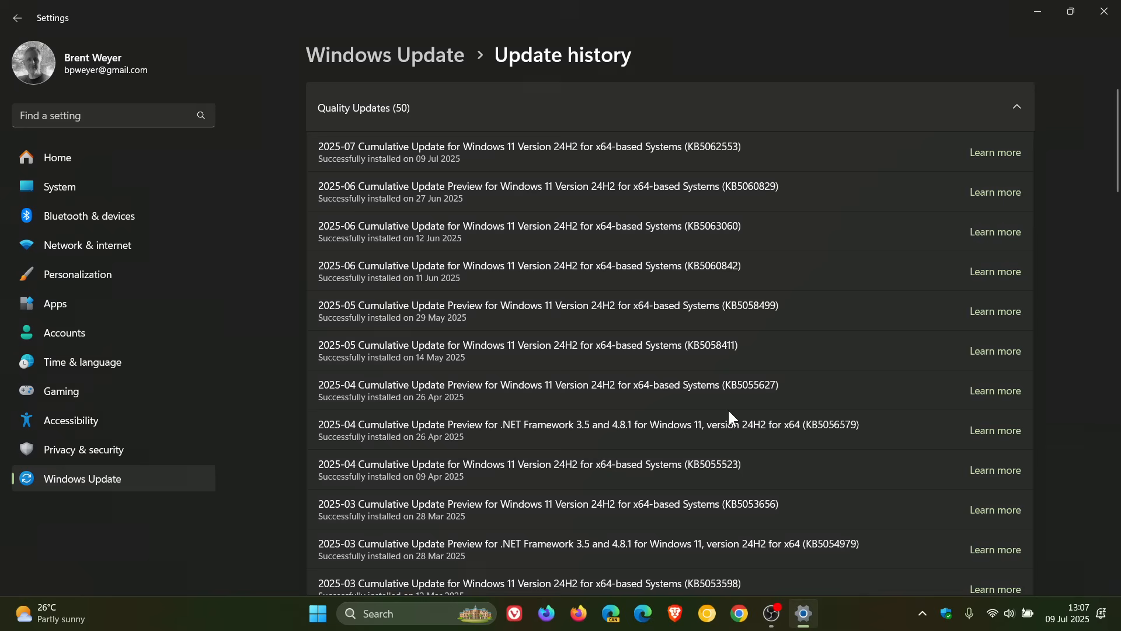
{"action": "mouse_move", "coordinate": [748, 142]}
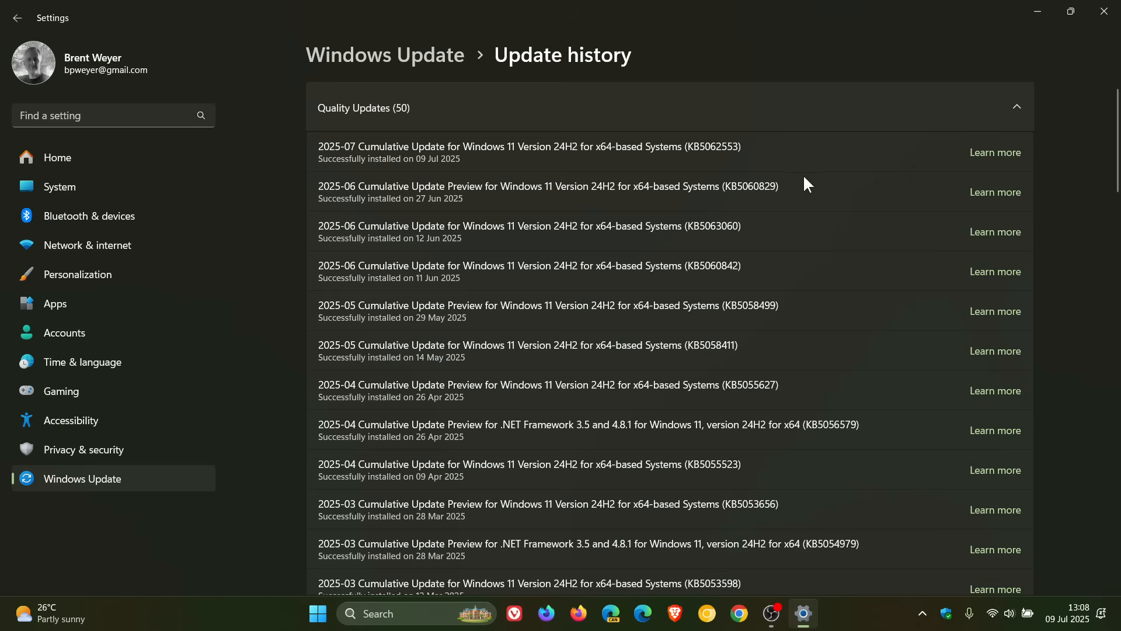
{"action": "mouse_move", "coordinate": [766, 204]}
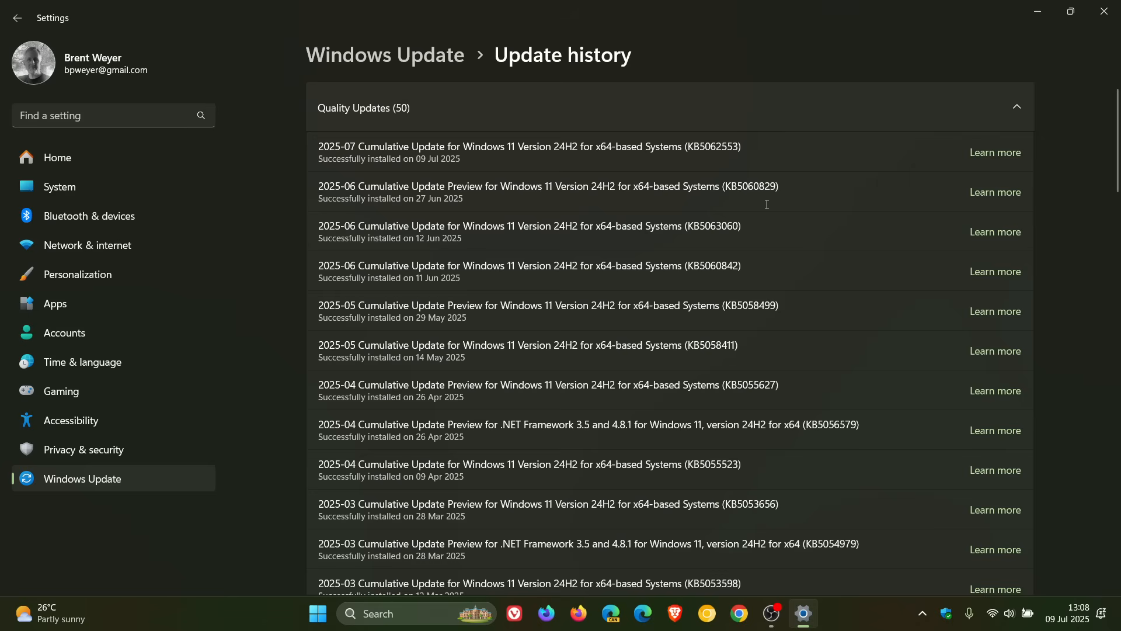
{"action": "mouse_move", "coordinate": [819, 182]}
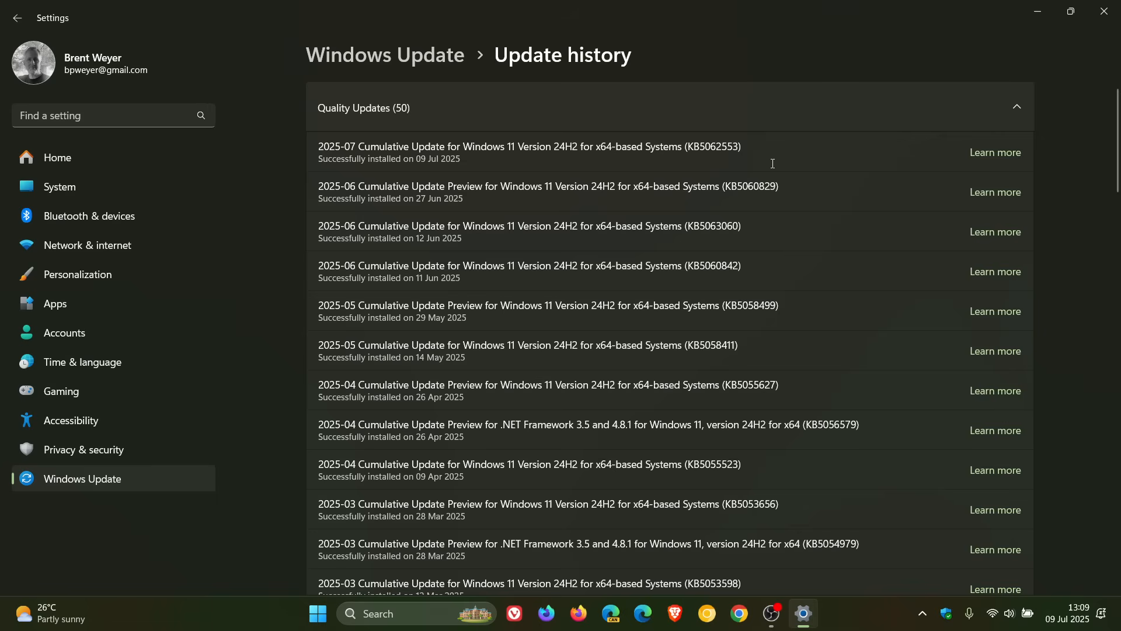
{"action": "mouse_move", "coordinate": [715, 179]}
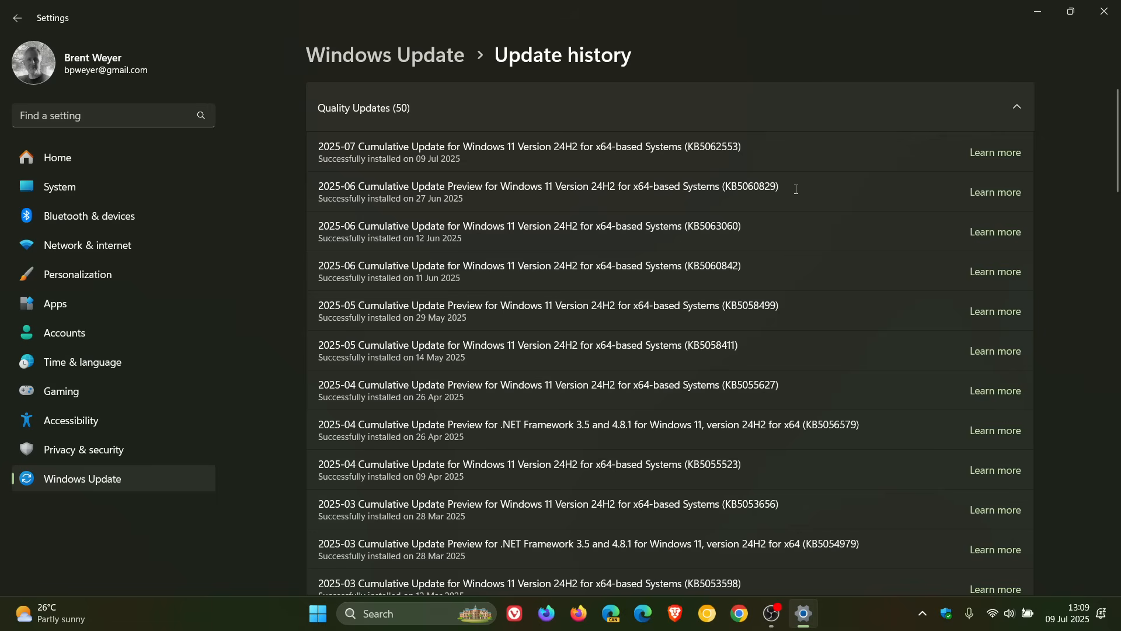
{"action": "mouse_move", "coordinate": [417, 215]}
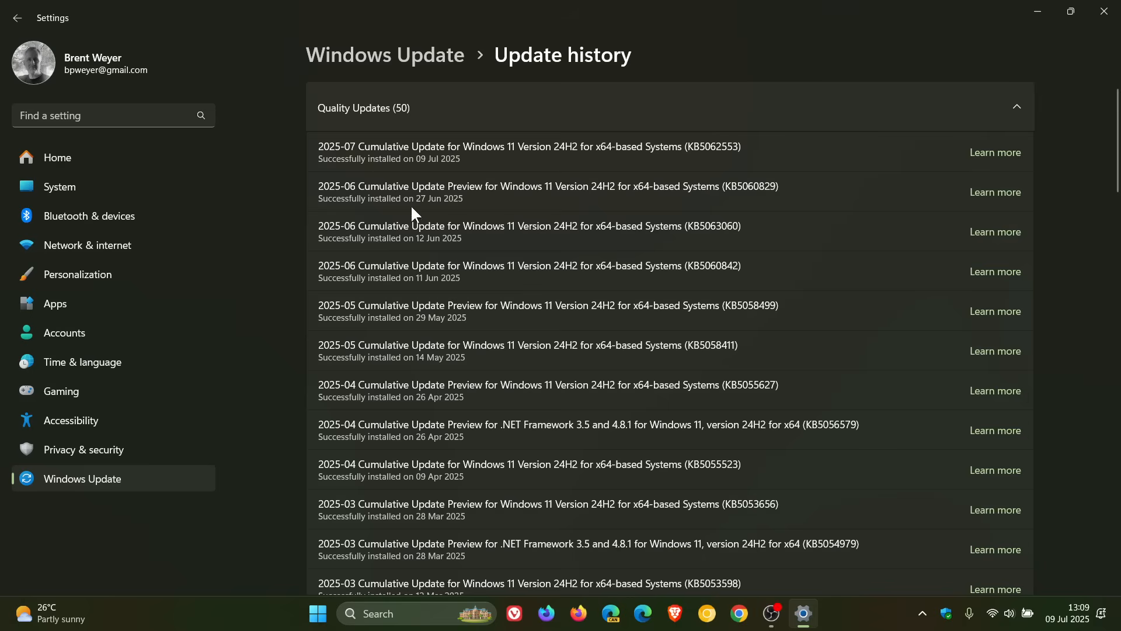
{"action": "mouse_move", "coordinate": [790, 181]}
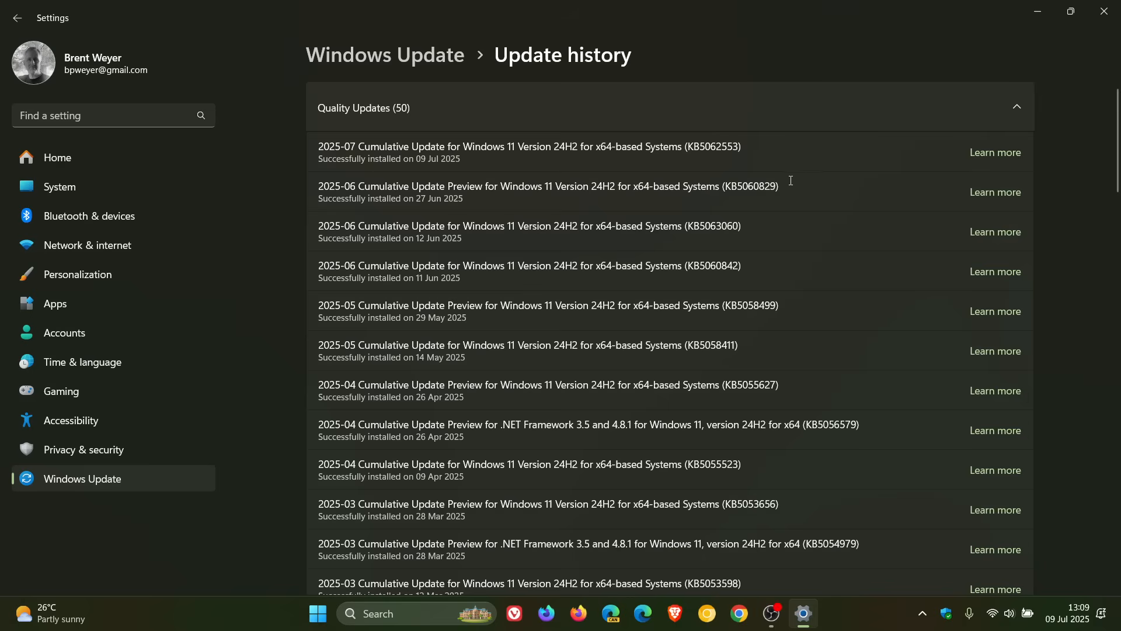
{"action": "mouse_move", "coordinate": [785, 187]}
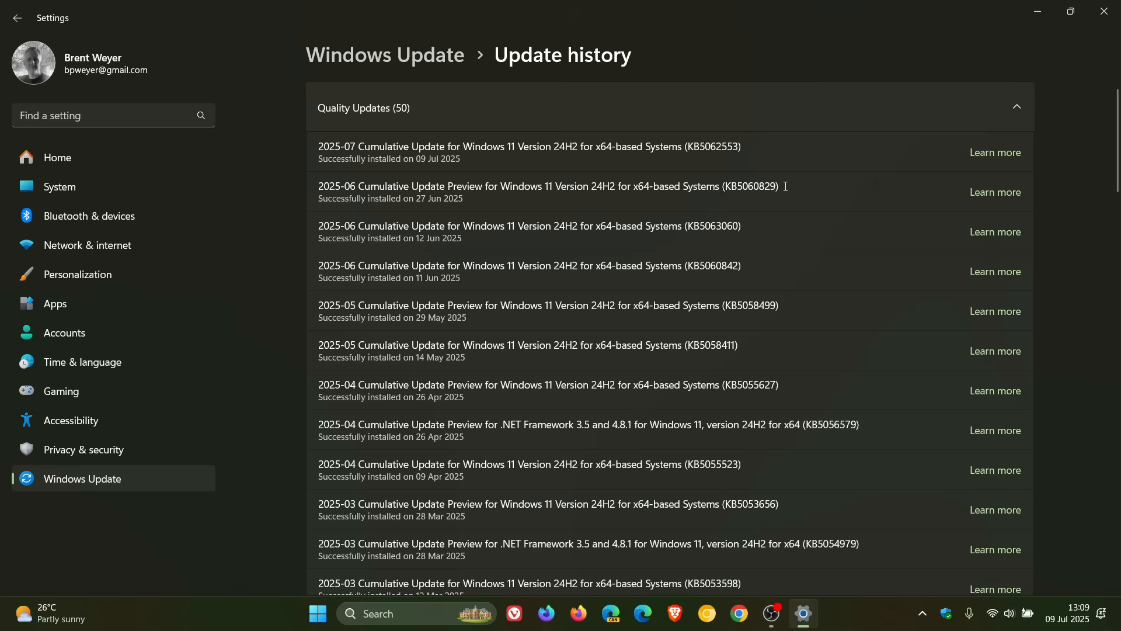
{"action": "mouse_move", "coordinate": [780, 185]}
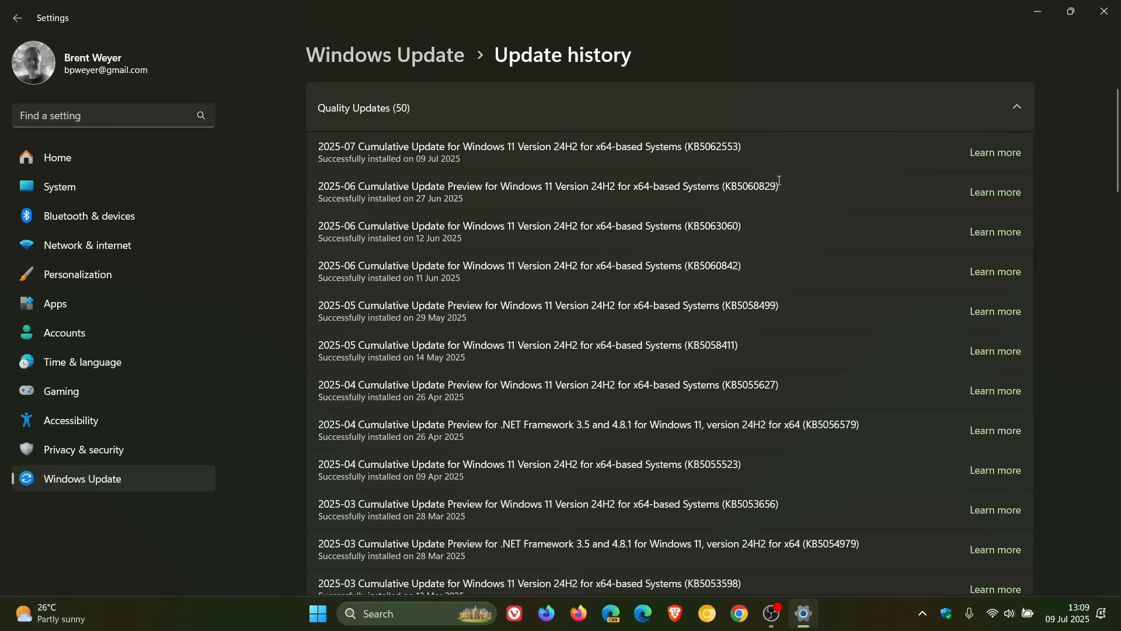
{"action": "mouse_move", "coordinate": [790, 179]}
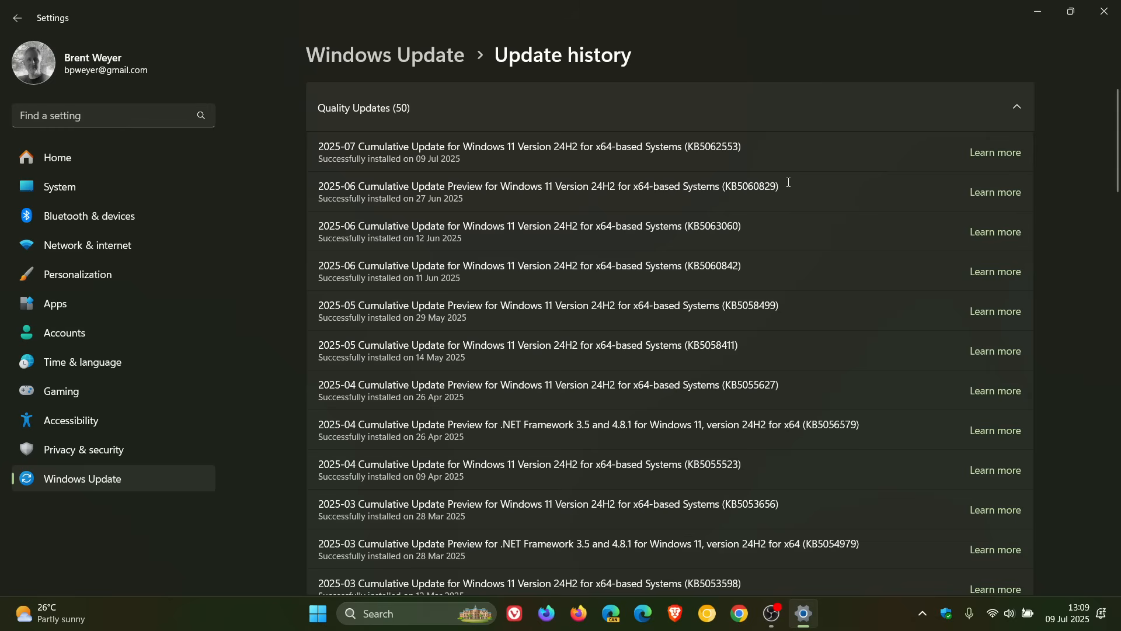
{"action": "mouse_move", "coordinate": [779, 179]}
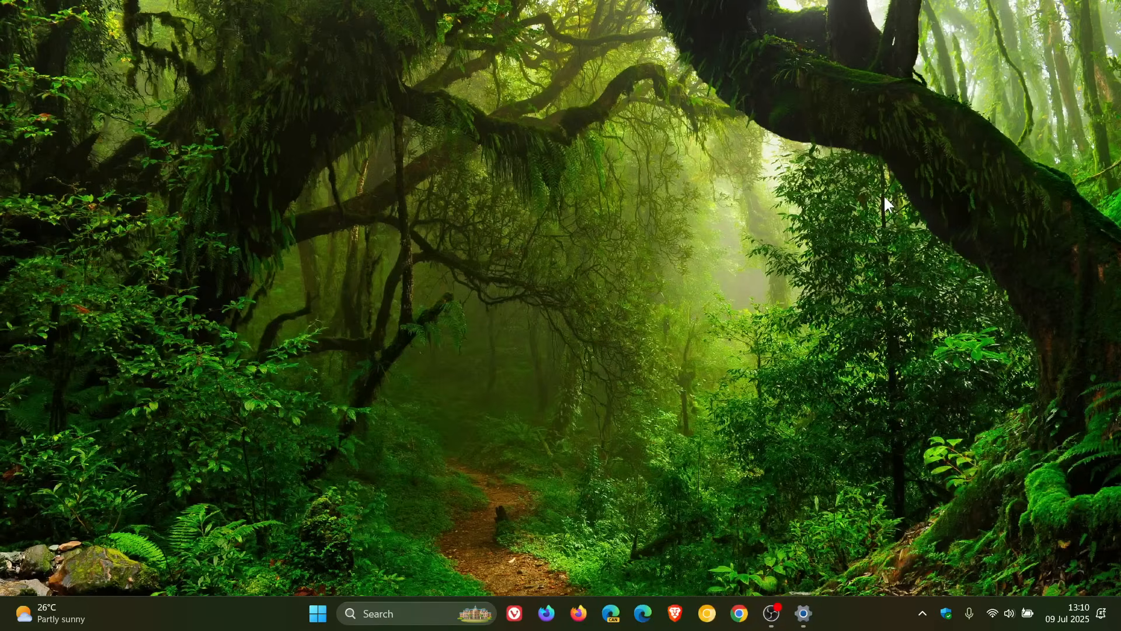
{"action": "mouse_move", "coordinate": [969, 388]}
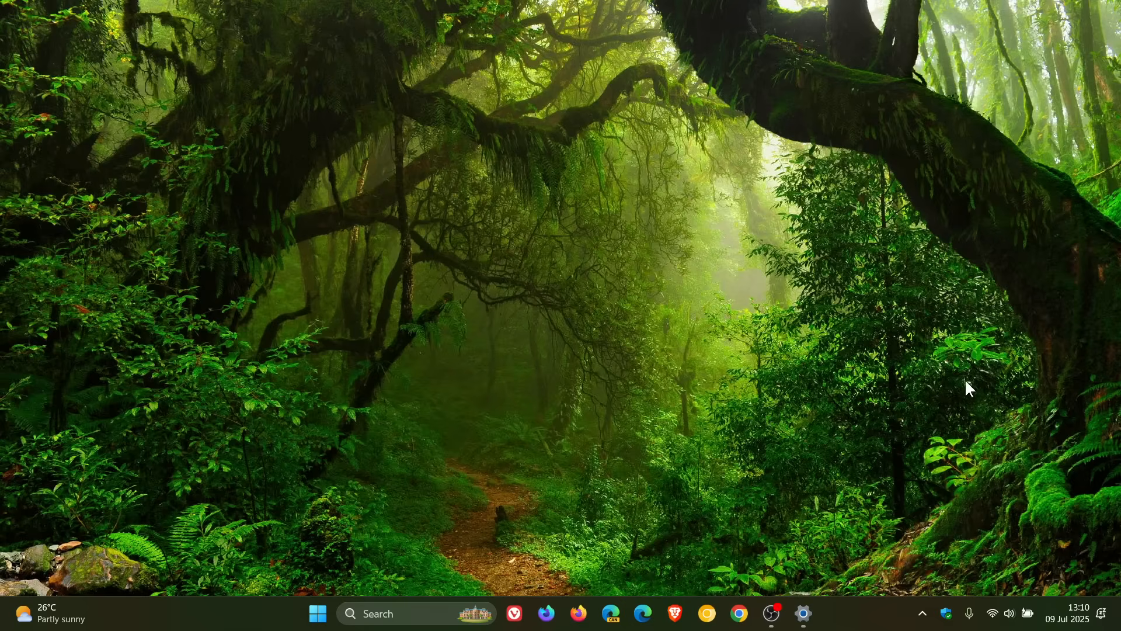
Open Taskbar settings from the taskbar and show the 'Show smaller taskbar buttons' choices.
{"action": "right_click", "coordinate": [915, 612]}
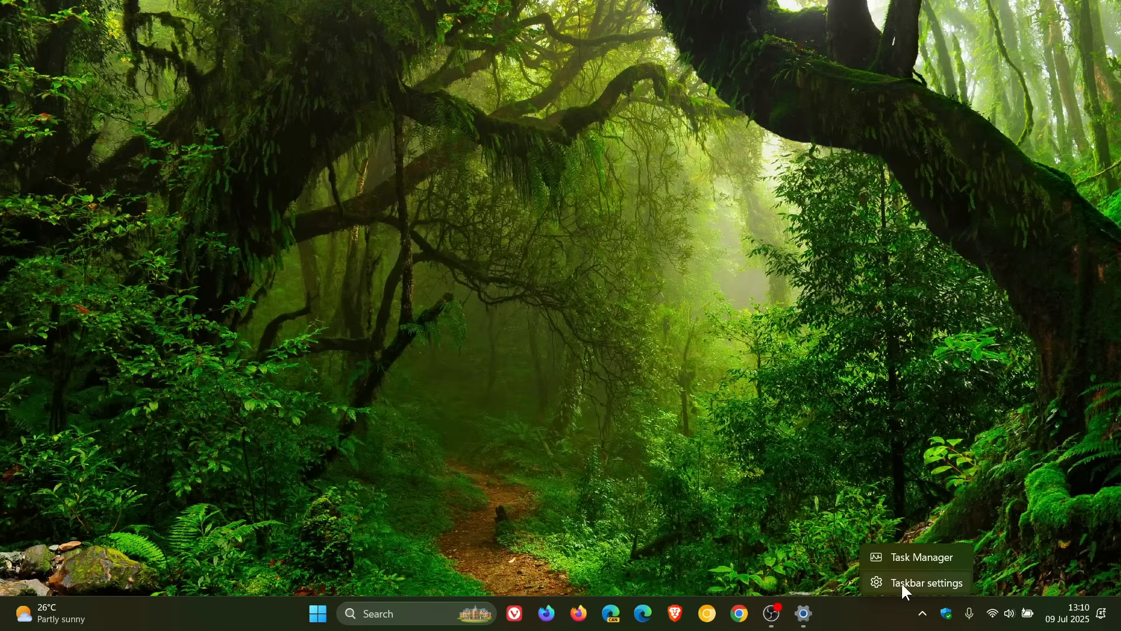
{"action": "left_click", "coordinate": [924, 582]}
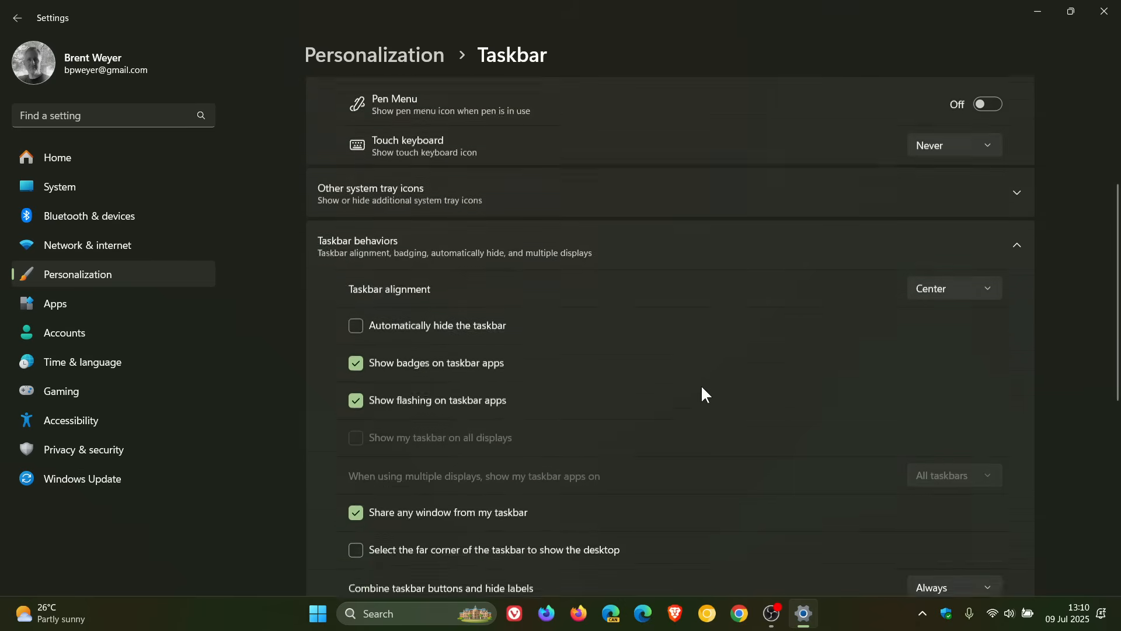
{"action": "scroll", "scroll_direction": "down", "scroll_amount": 3}
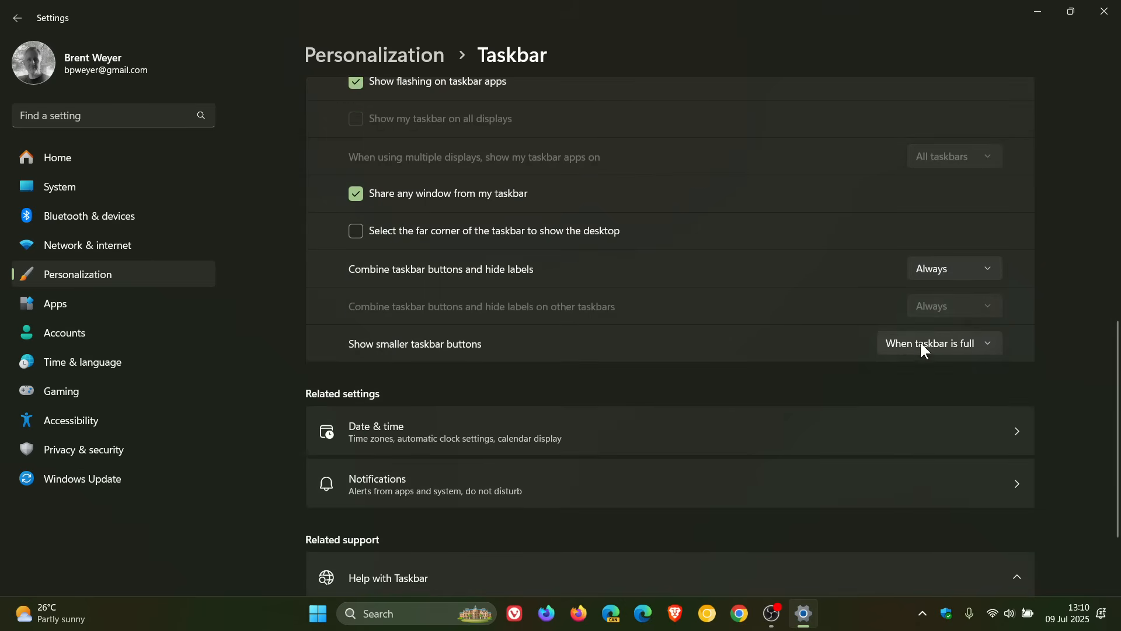
{"action": "left_click", "coordinate": [939, 343]}
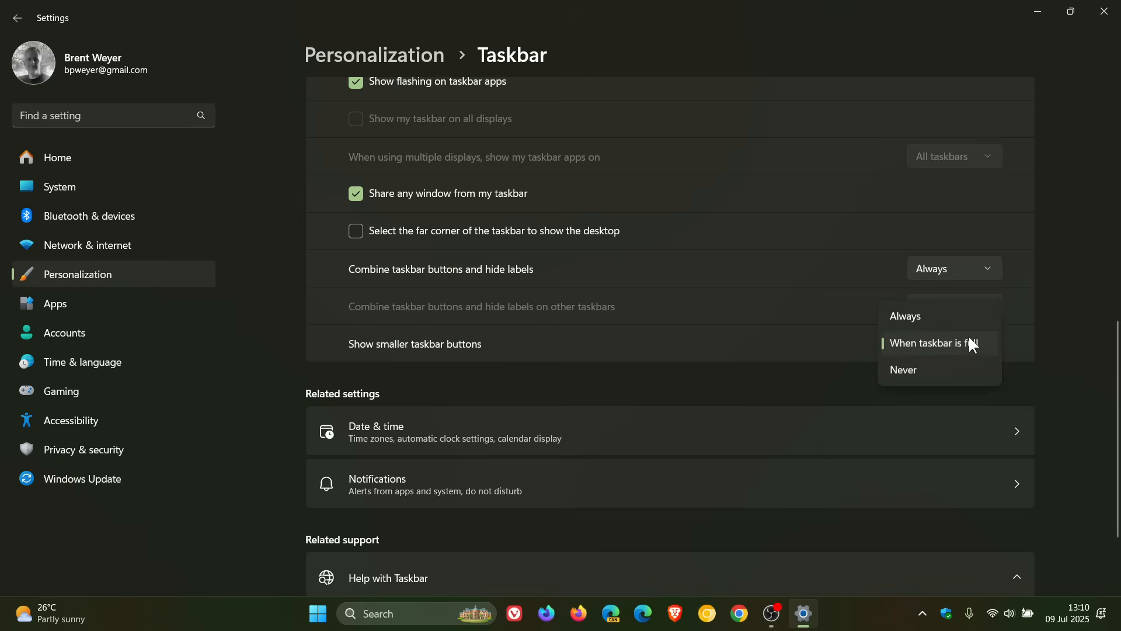
{"action": "mouse_move", "coordinate": [922, 369]}
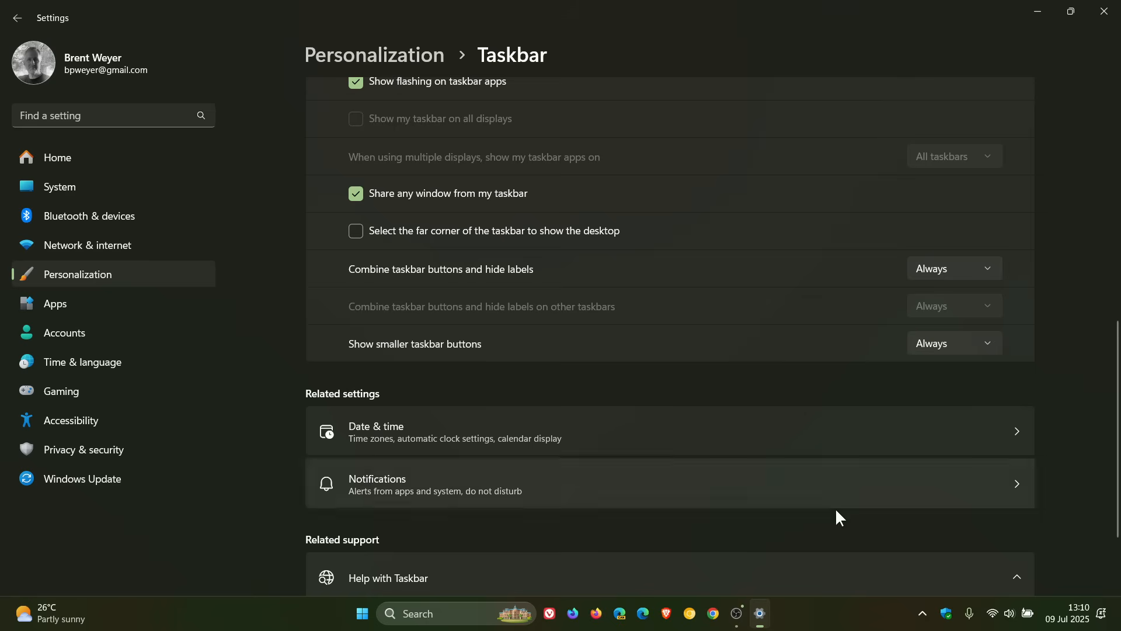
{"action": "mouse_move", "coordinate": [828, 606]}
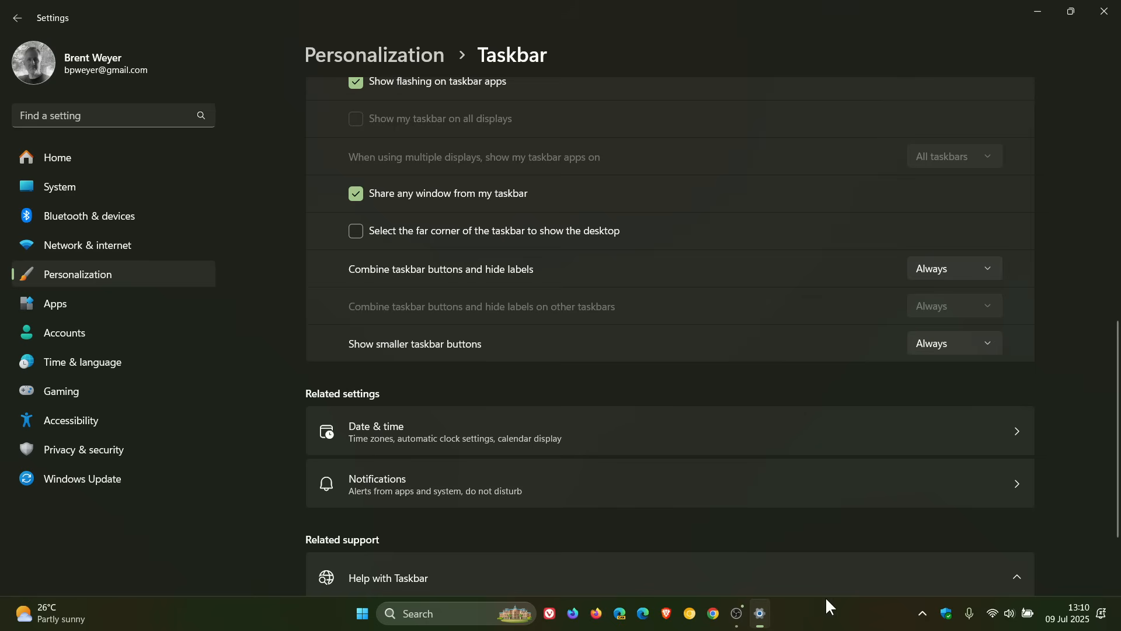
Preview the smaller taskbar, then set smaller buttons to 'When taskbar is full'.
{"action": "left_click", "coordinate": [1100, 12]}
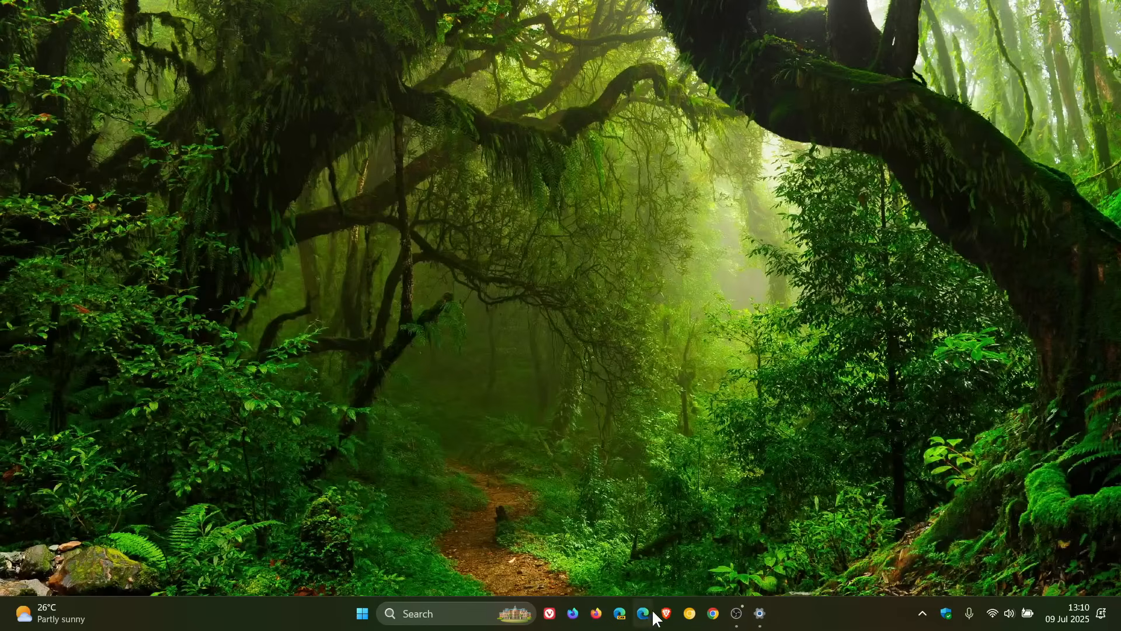
{"action": "left_click", "coordinate": [759, 613]}
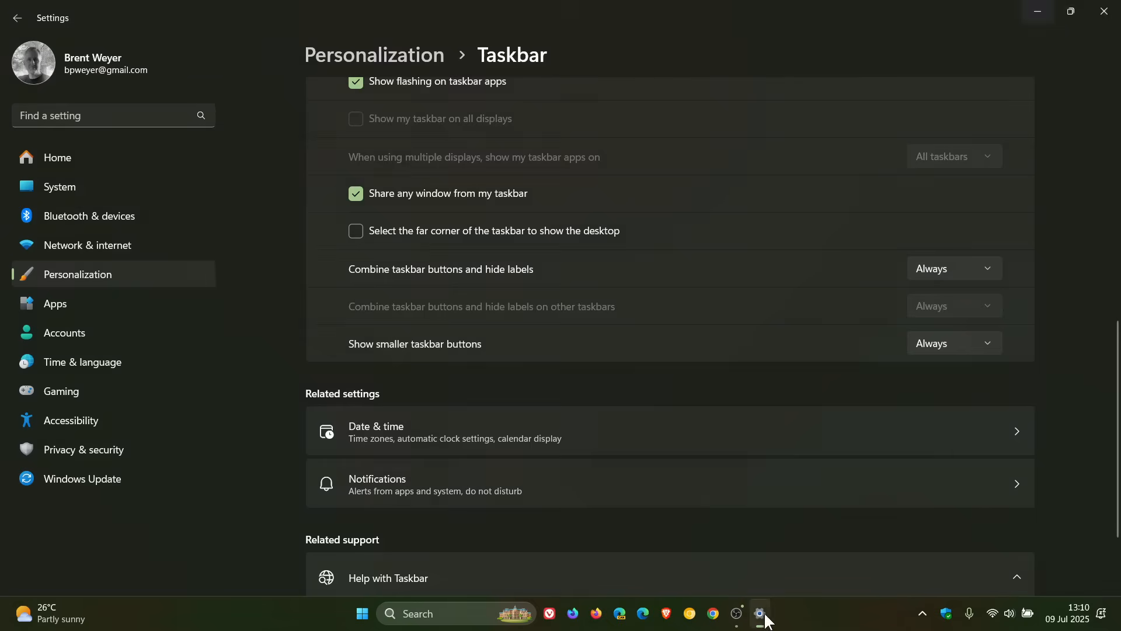
{"action": "left_click", "coordinate": [953, 343]}
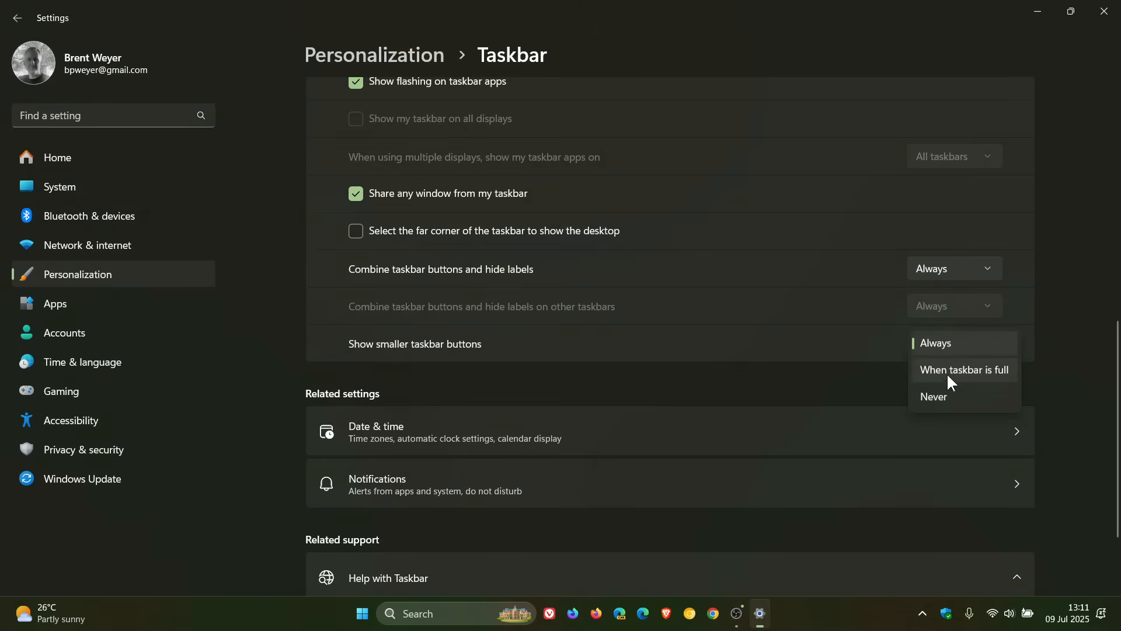
{"action": "left_click", "coordinate": [962, 370]}
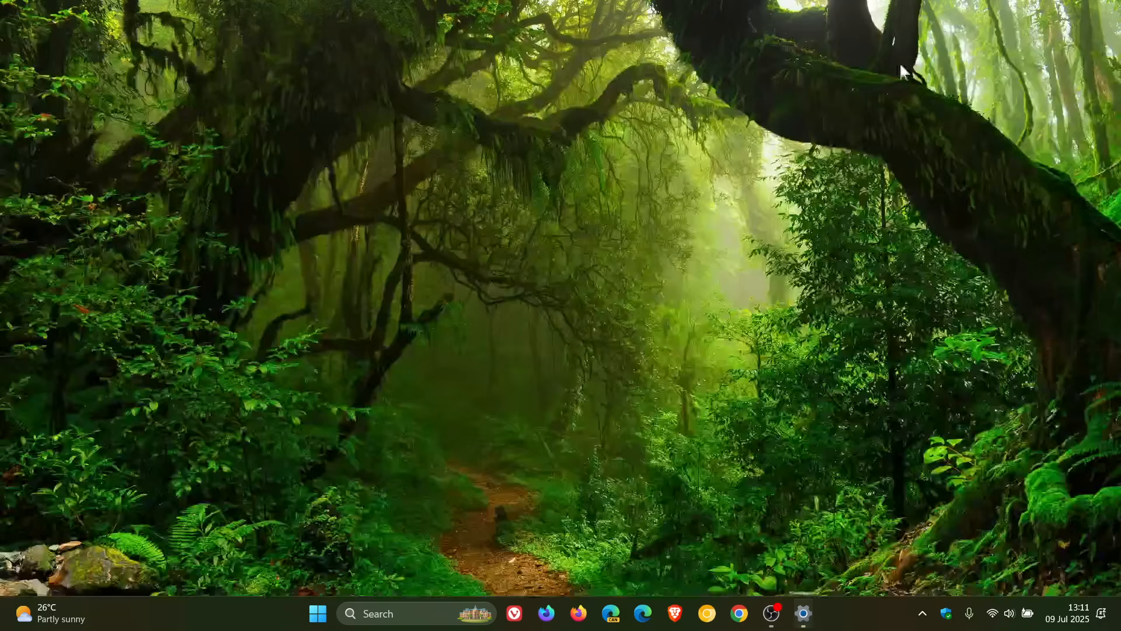
{"action": "mouse_move", "coordinate": [843, 256]}
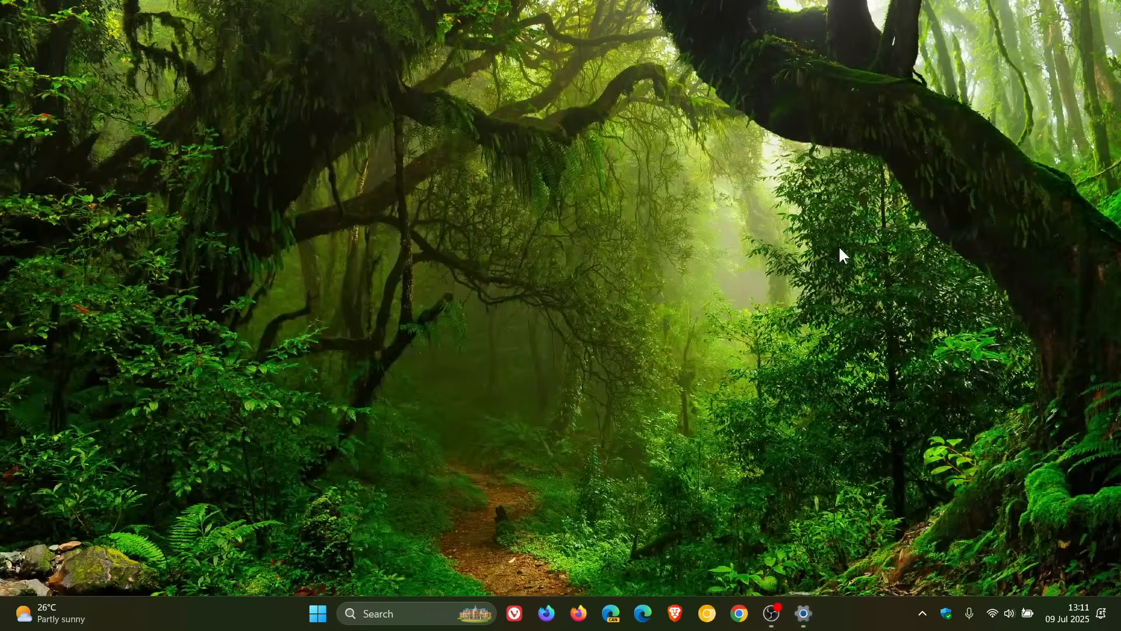
{"action": "mouse_move", "coordinate": [1000, 528]}
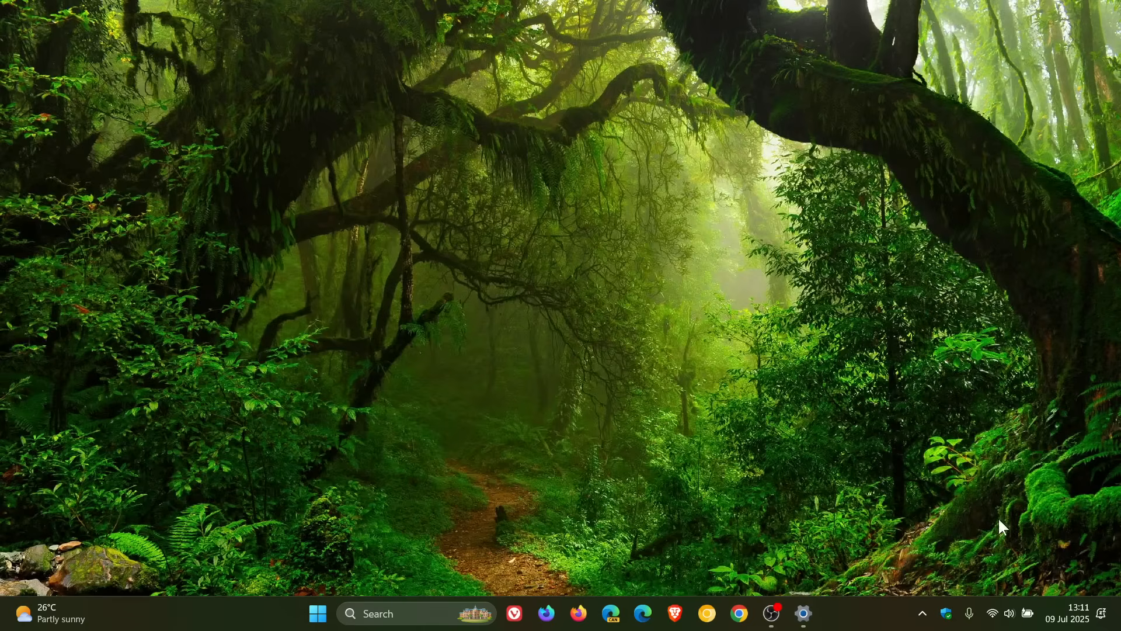
Open the Quick Settings Accessibility panel showing Magnifier, Narrator, Color filters and Live captions.
{"action": "left_click", "coordinate": [999, 613]}
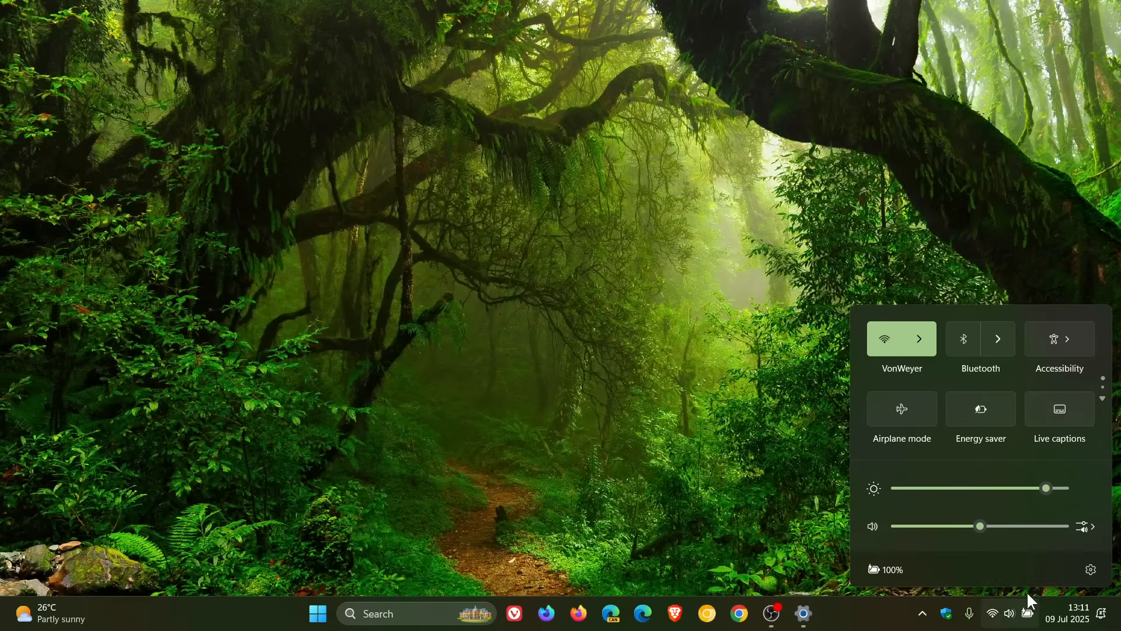
{"action": "left_click", "coordinate": [1071, 338]}
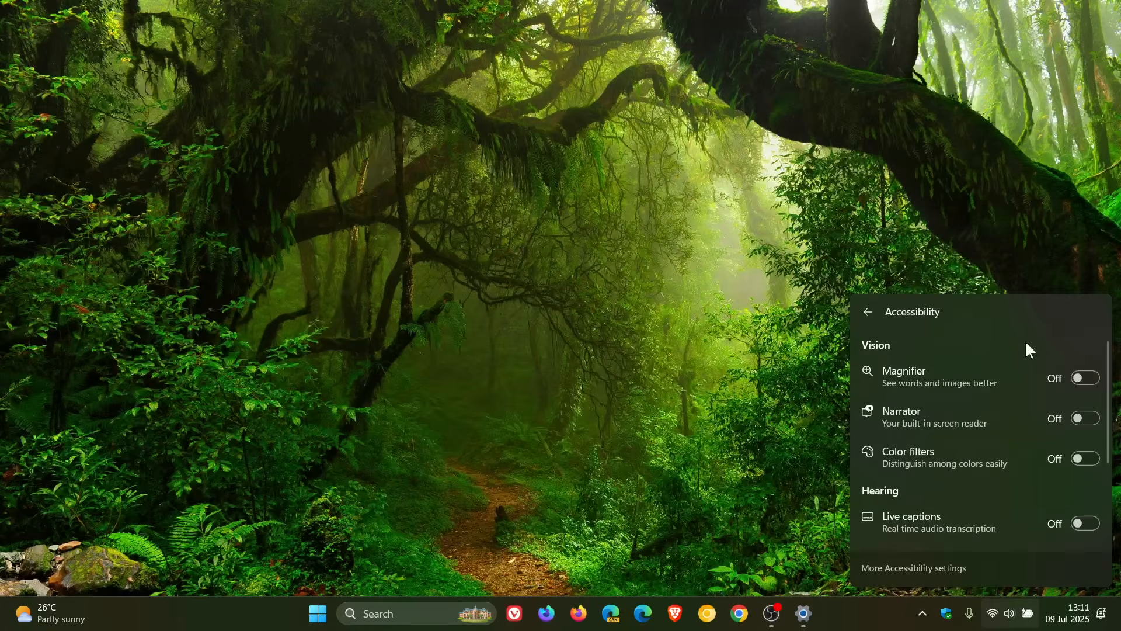
{"action": "mouse_move", "coordinate": [910, 474]}
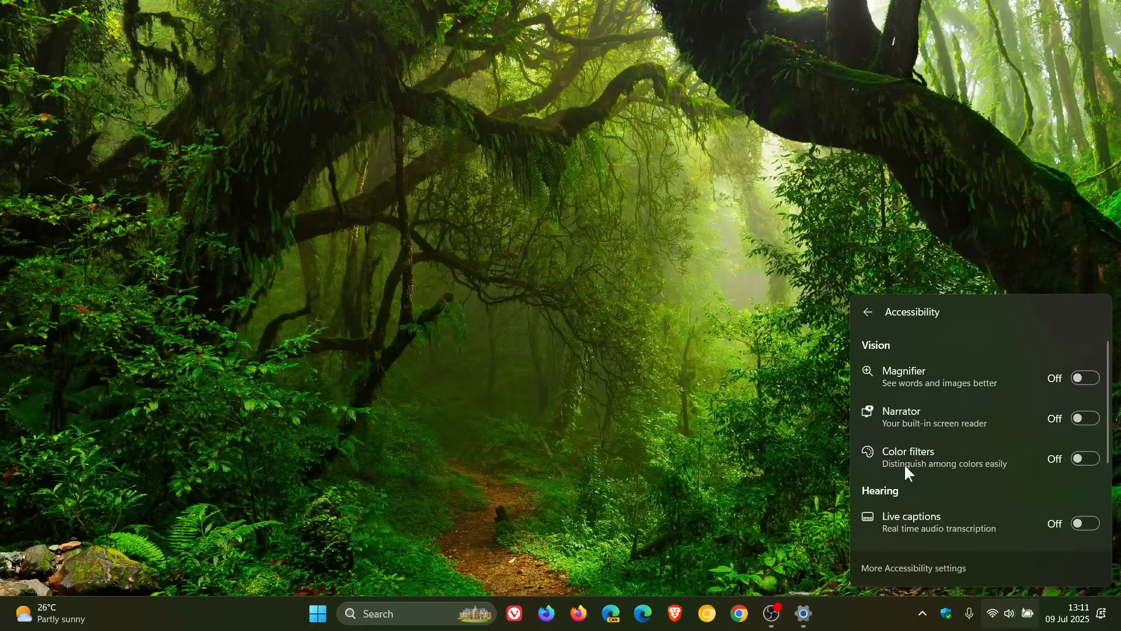
{"action": "mouse_move", "coordinate": [993, 392]}
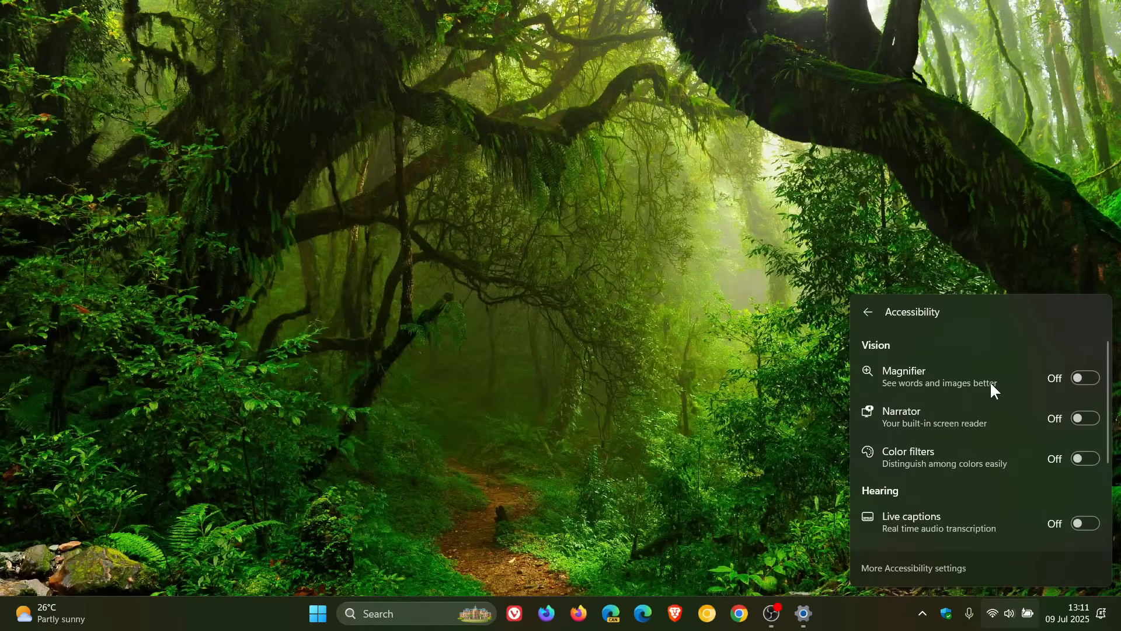
{"action": "mouse_move", "coordinate": [967, 408]}
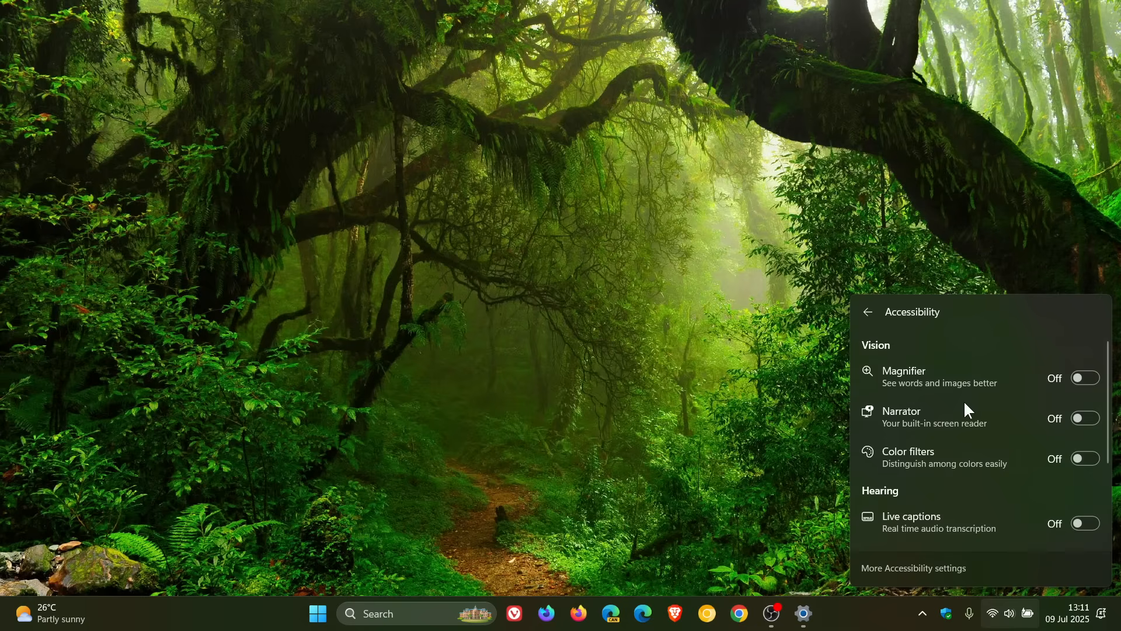
{"action": "mouse_move", "coordinate": [740, 213]}
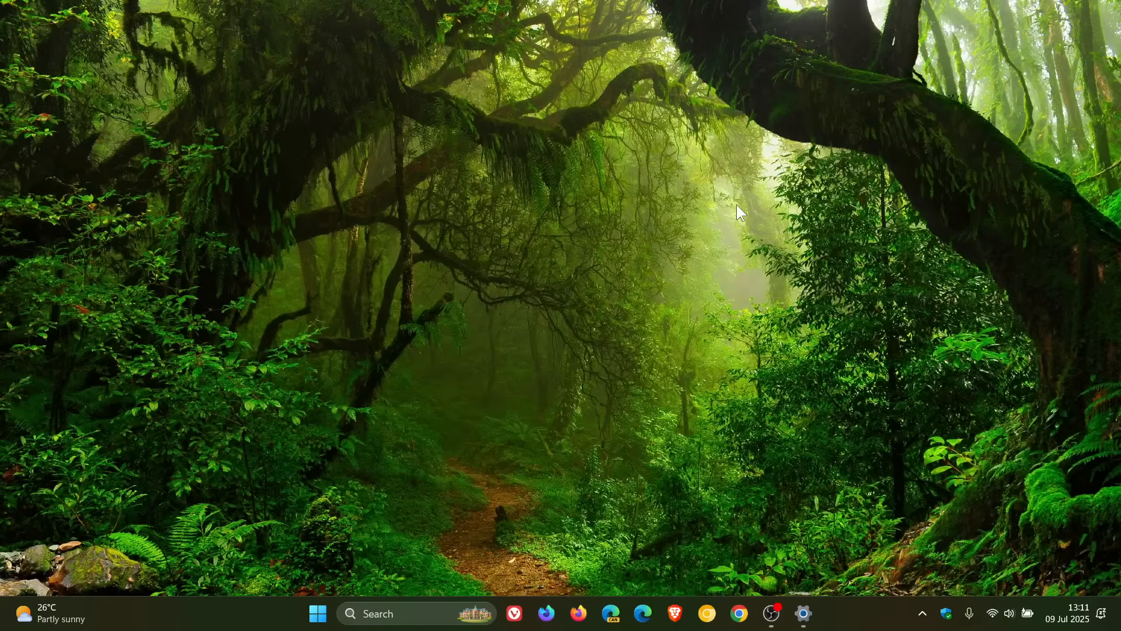
{"action": "mouse_move", "coordinate": [856, 628]}
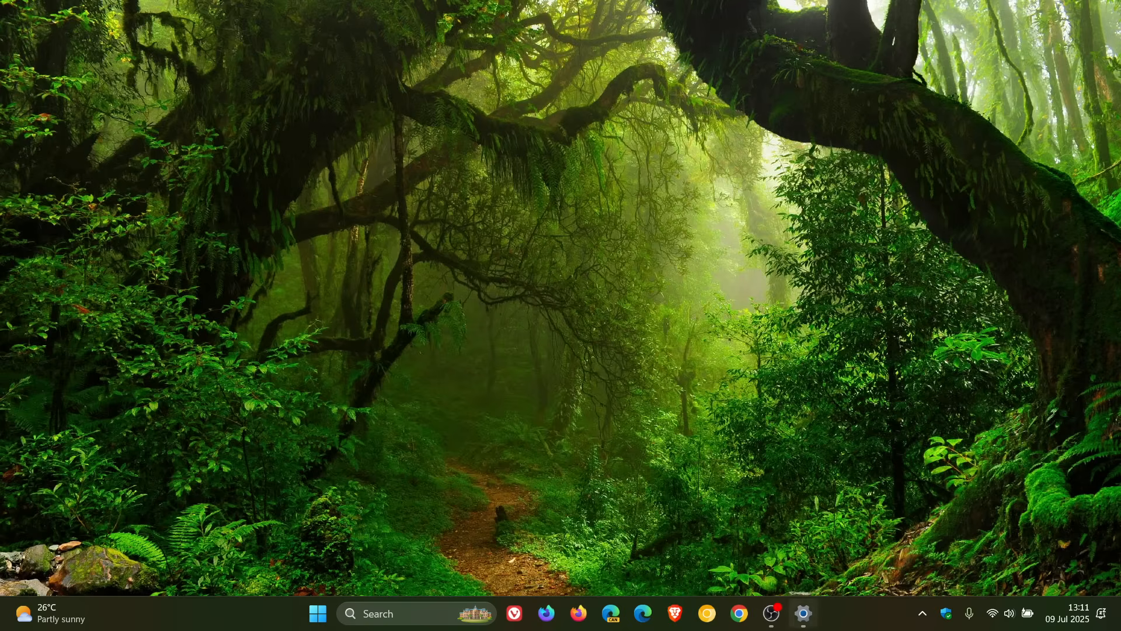
{"action": "mouse_move", "coordinate": [780, 354]}
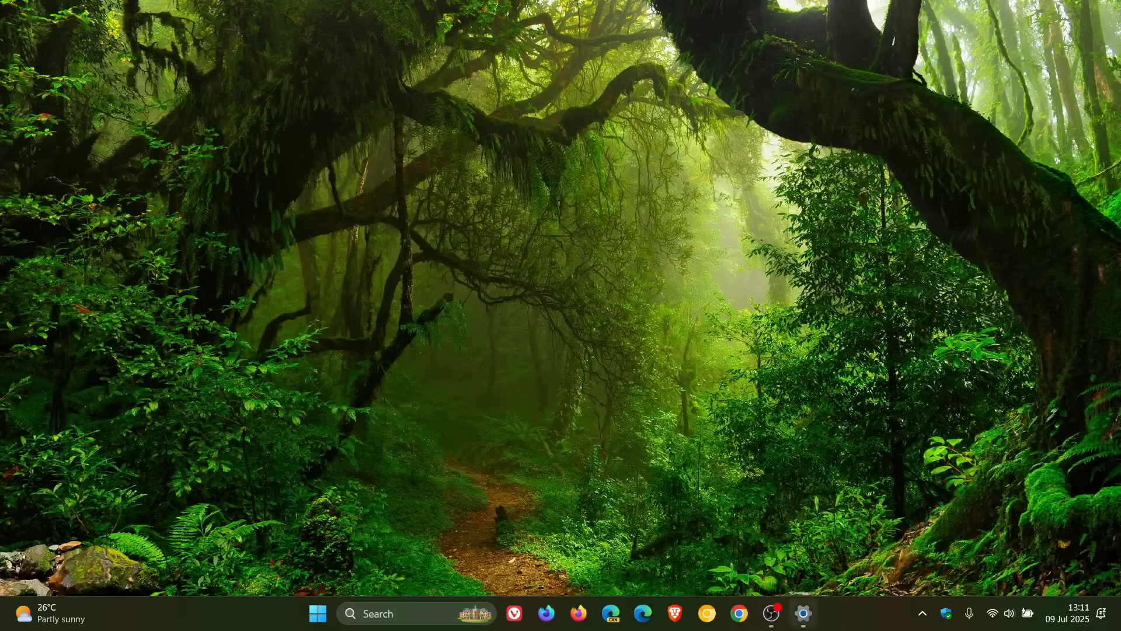
{"action": "mouse_move", "coordinate": [856, 439]}
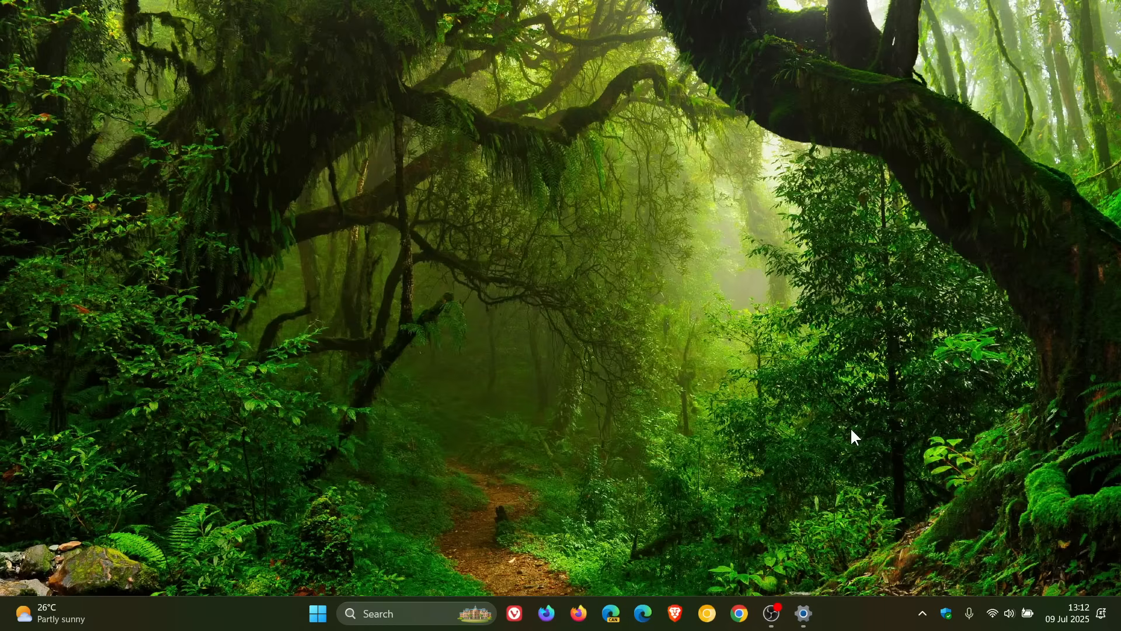
{"action": "mouse_move", "coordinate": [427, 487]}
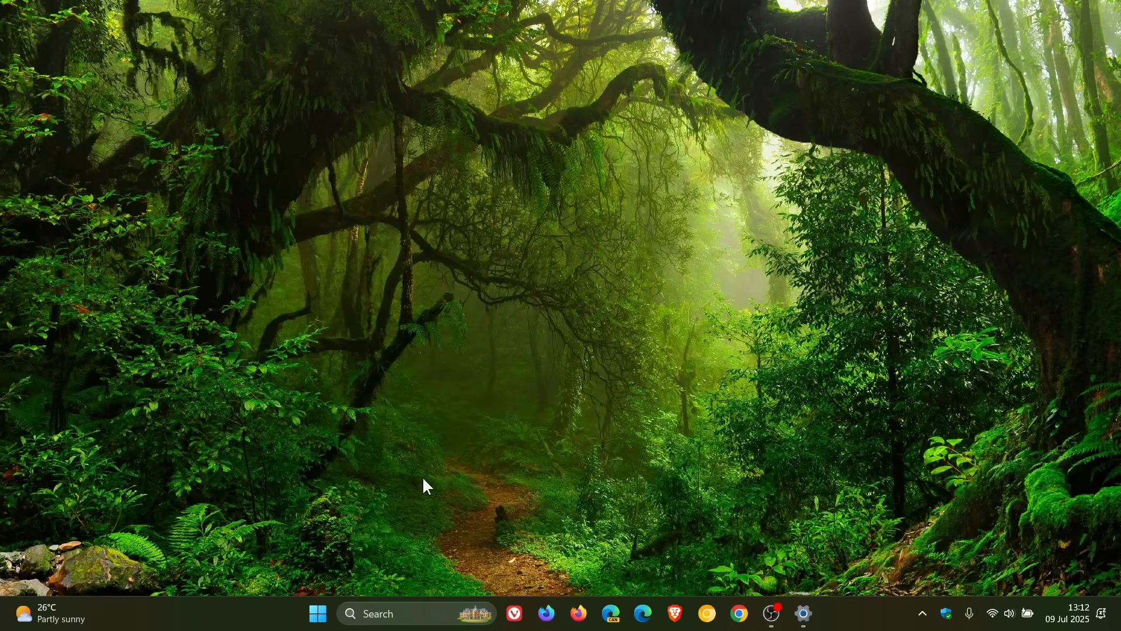
Launch Windows Backup from the Start menu's All apps list under W.
{"action": "left_click", "coordinate": [317, 614]}
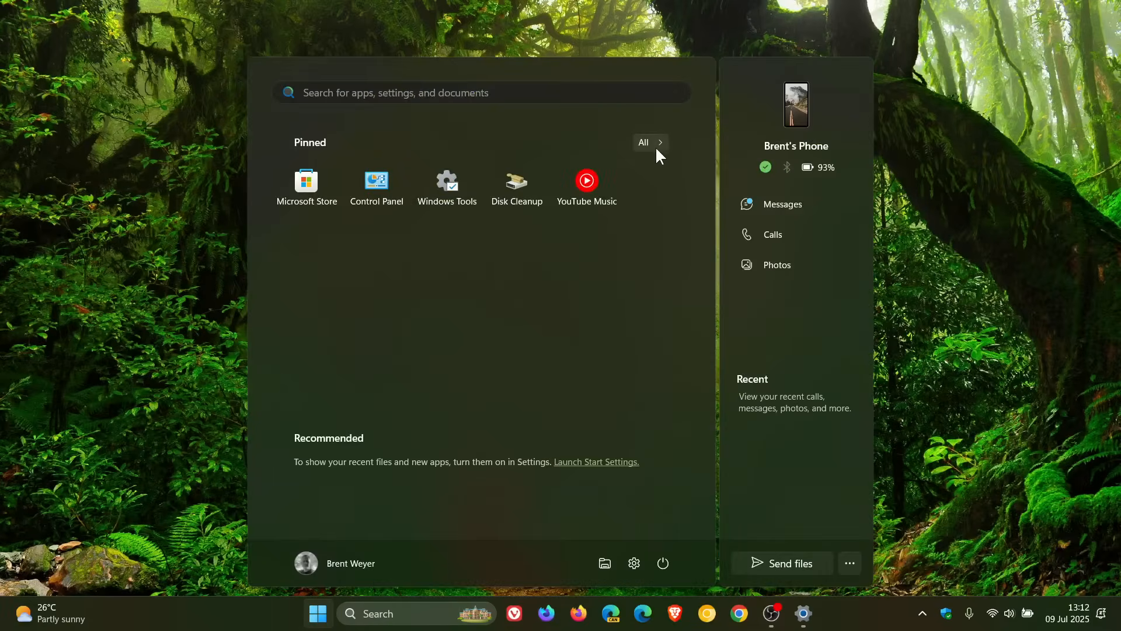
{"action": "left_click", "coordinate": [641, 141]}
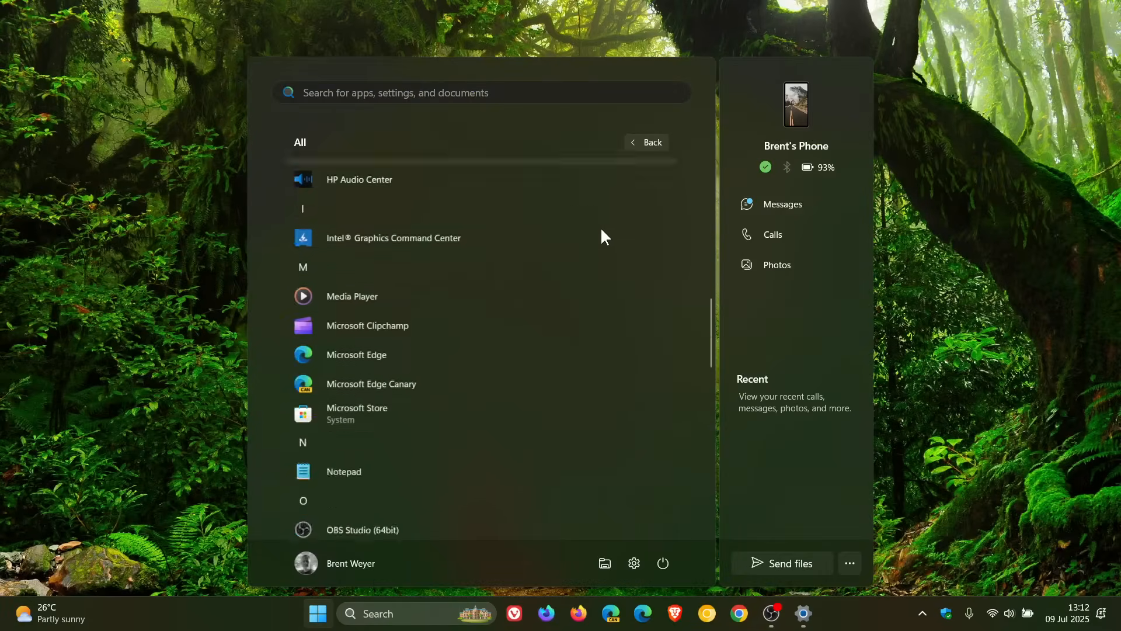
{"action": "scroll", "scroll_direction": "down", "scroll_amount": 3}
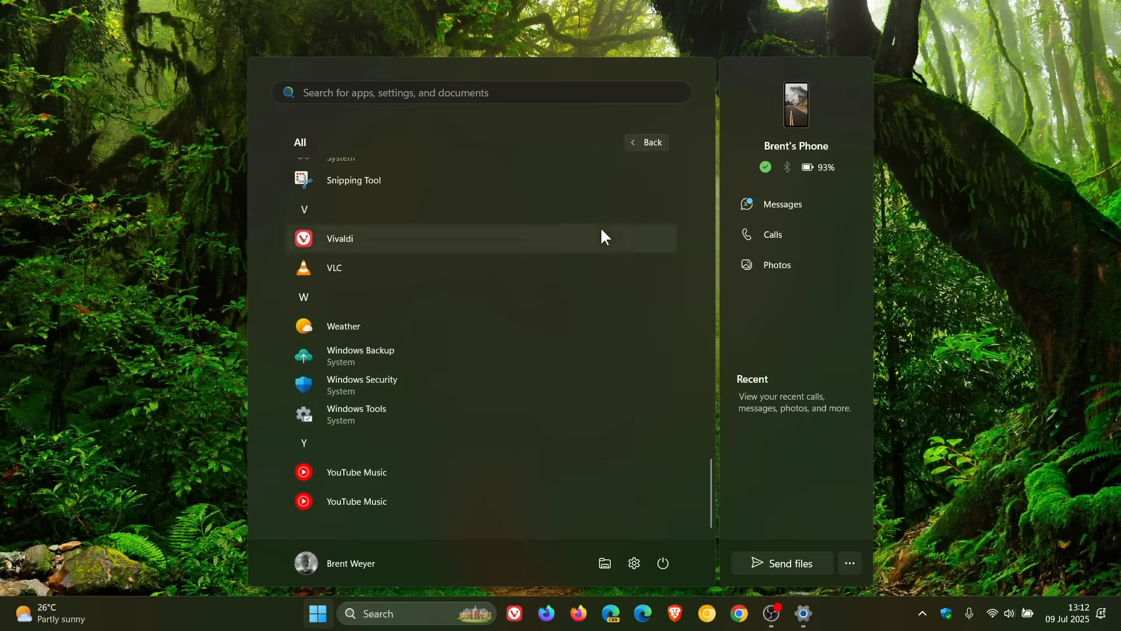
{"action": "left_click", "coordinate": [360, 350]}
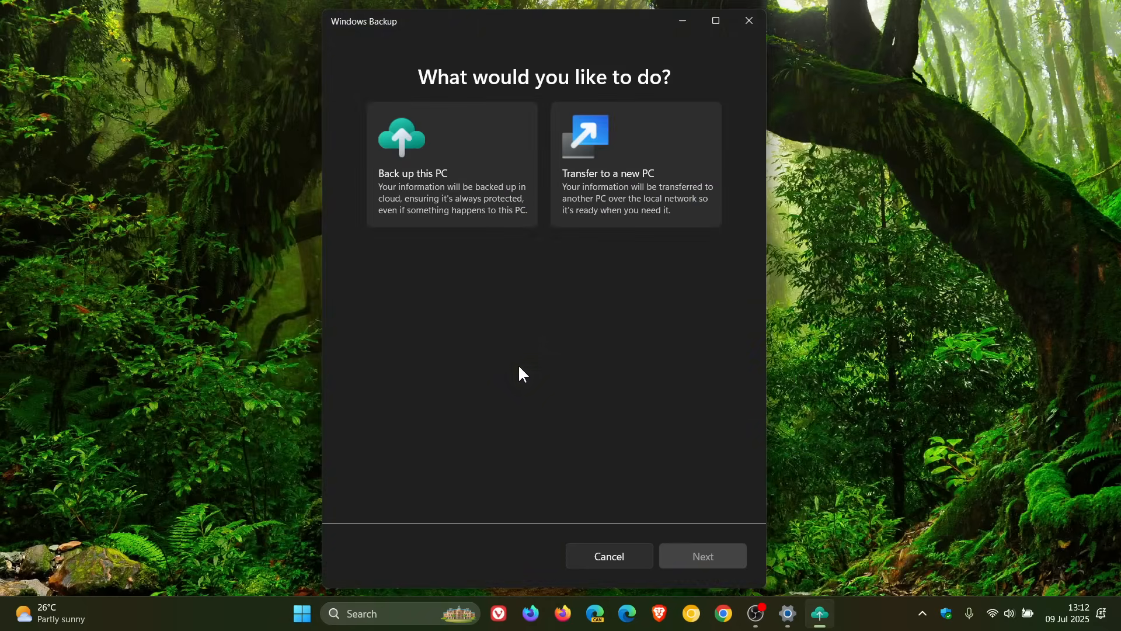
{"action": "mouse_move", "coordinate": [650, 182]}
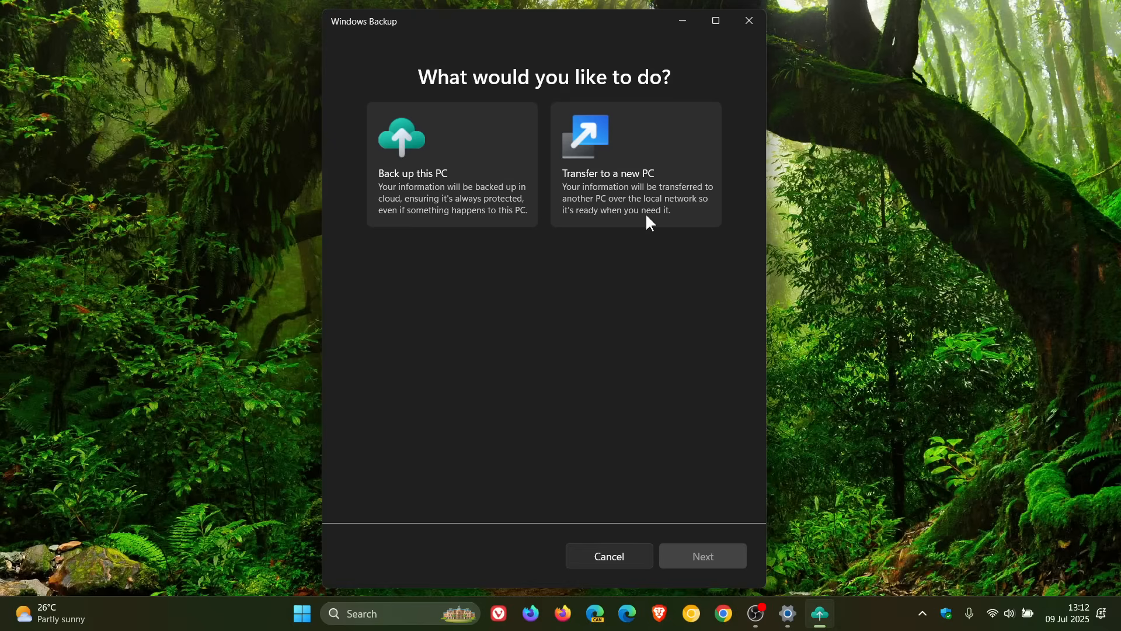
{"action": "mouse_move", "coordinate": [644, 217]}
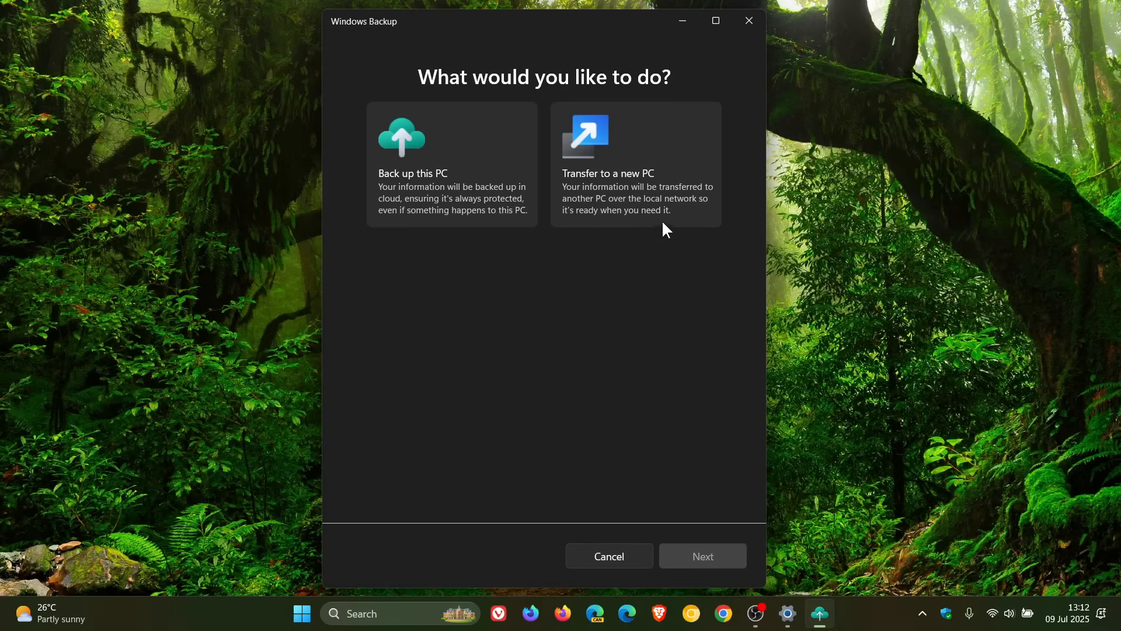
Choose 'Transfer to a new PC' in Windows Backup to show the pairing page.
{"action": "left_click", "coordinate": [634, 164]}
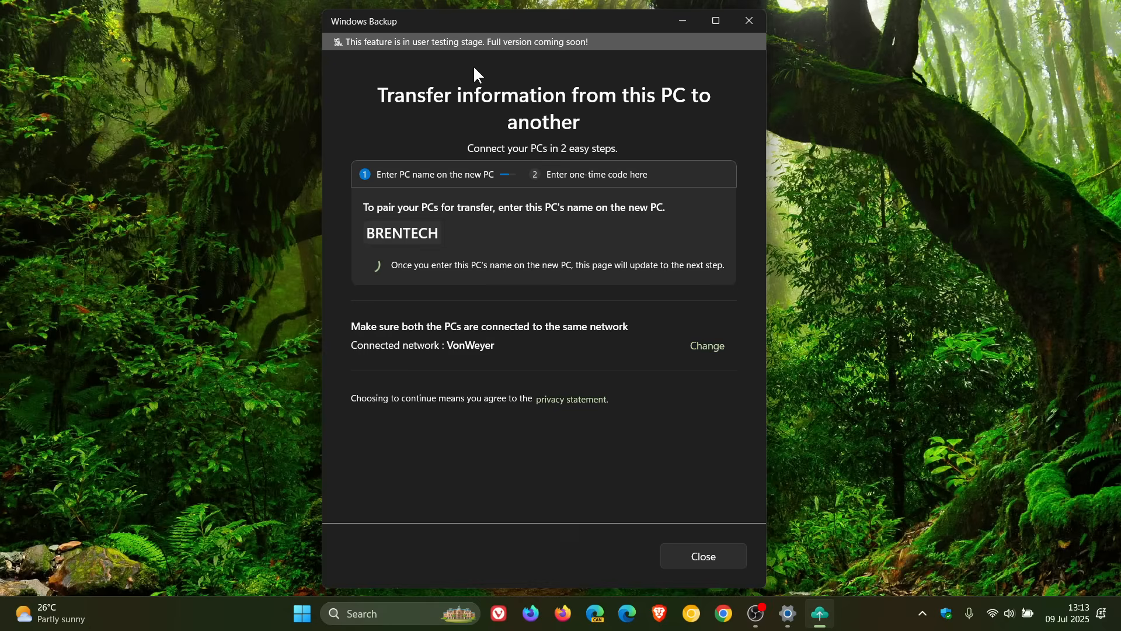
{"action": "mouse_move", "coordinate": [623, 330]}
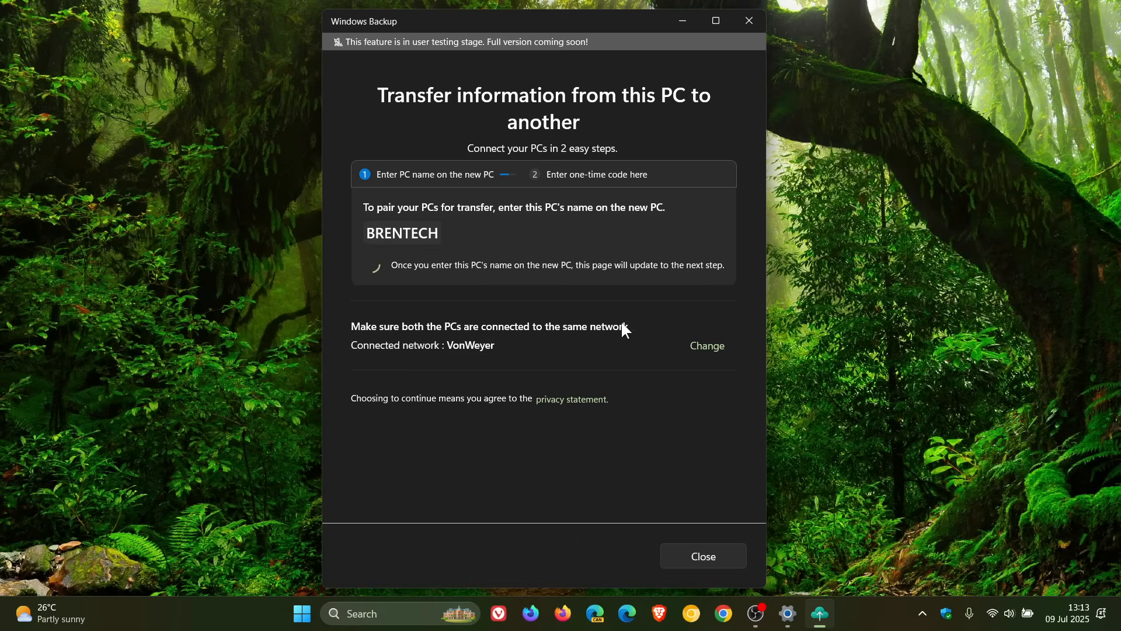
{"action": "mouse_move", "coordinate": [708, 249]}
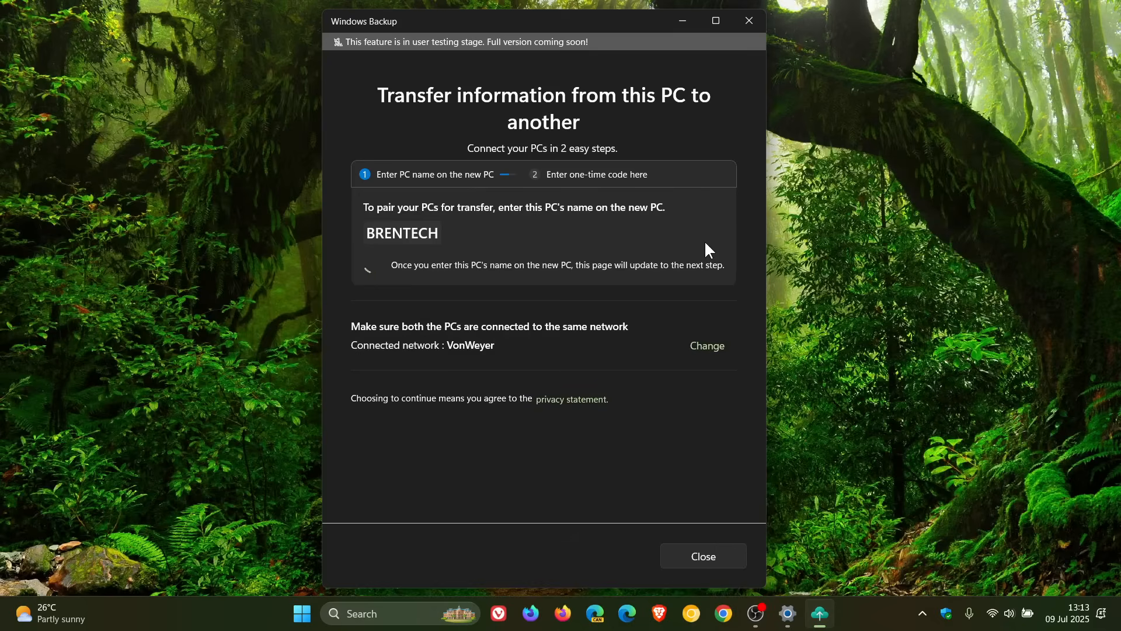
{"action": "mouse_move", "coordinate": [599, 113]}
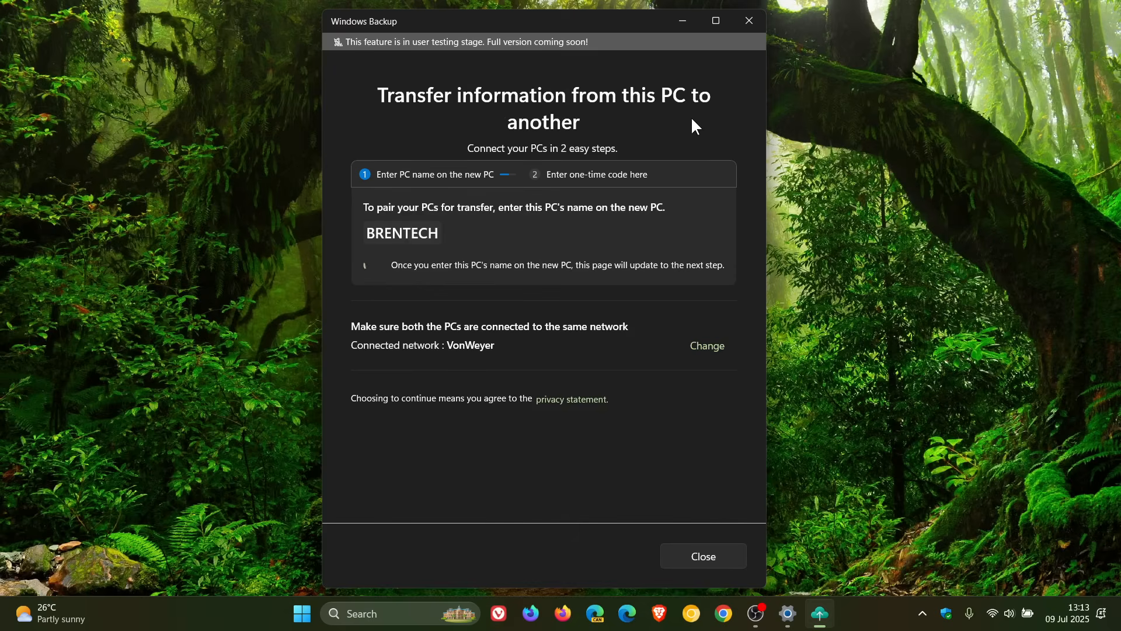
{"action": "mouse_move", "coordinate": [822, 253]}
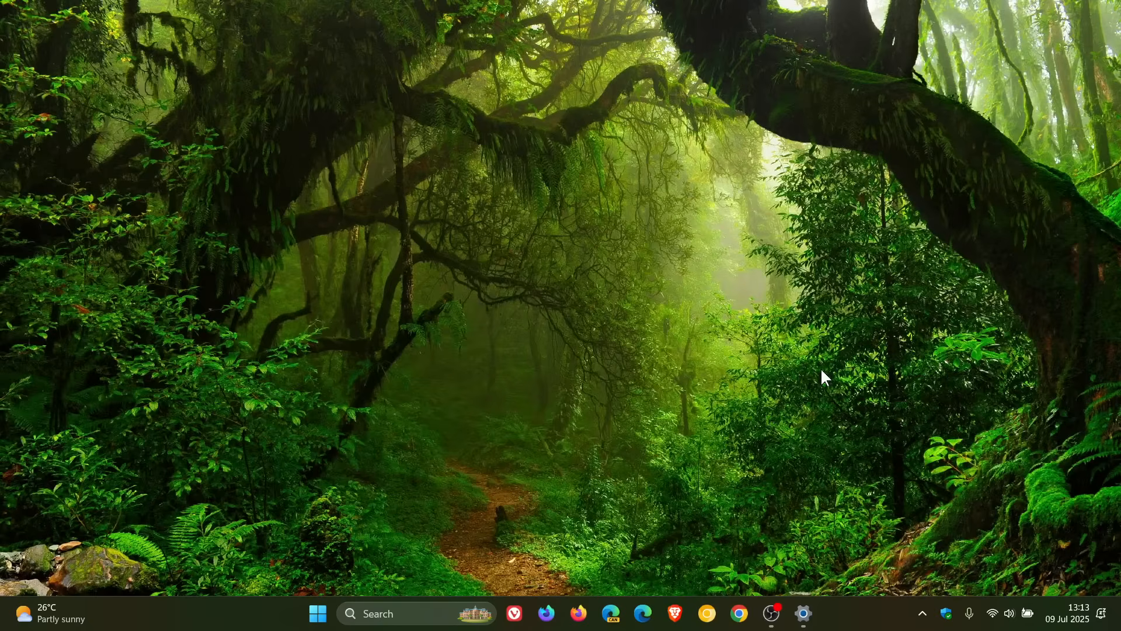
{"action": "mouse_move", "coordinate": [803, 620]}
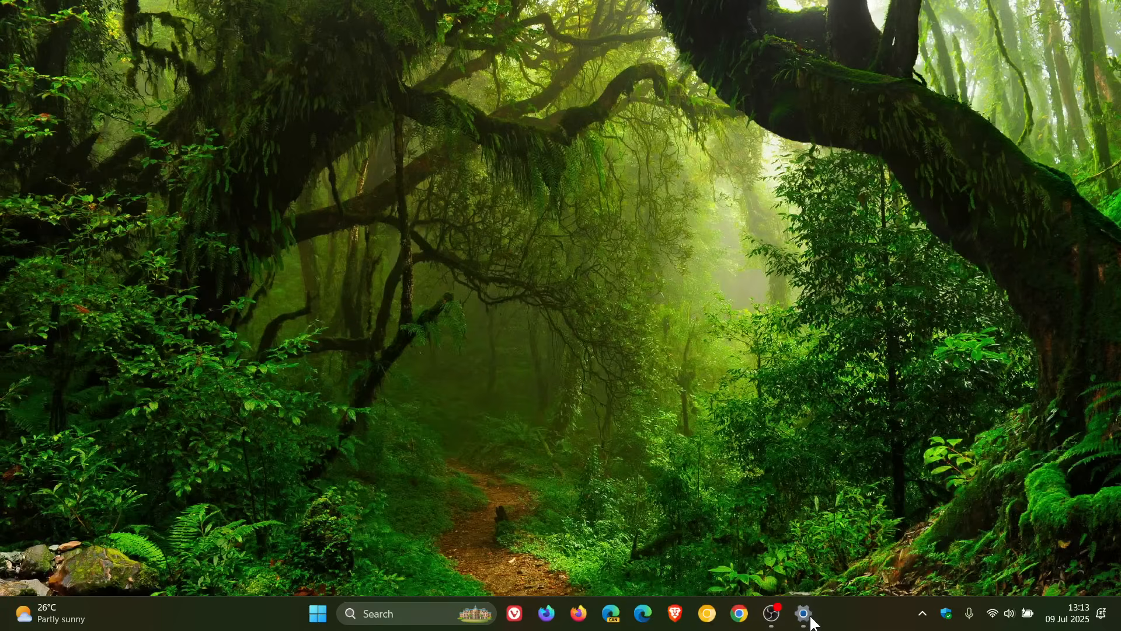
Open Settings from the taskbar gear icon.
{"action": "left_click", "coordinate": [802, 614]}
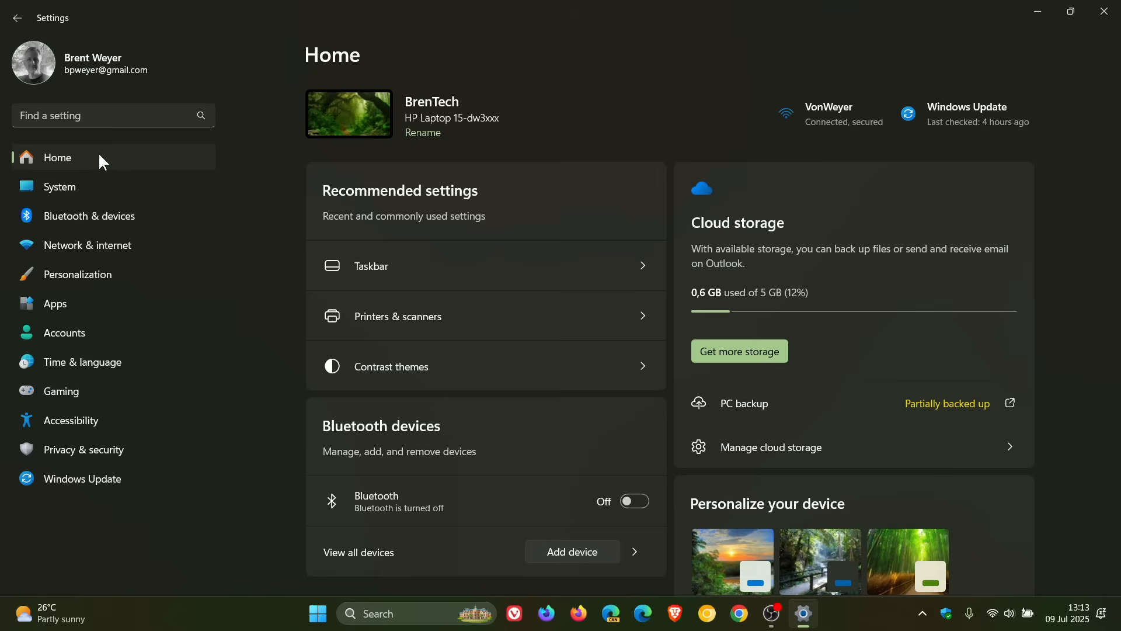
{"action": "mouse_move", "coordinate": [231, 209]}
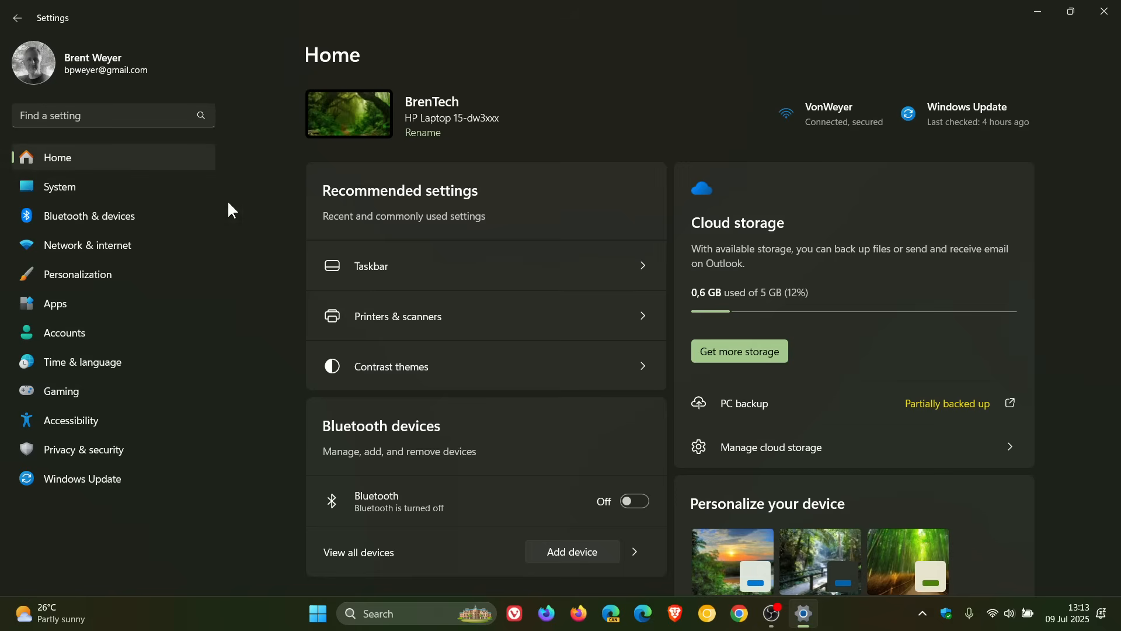
{"action": "mouse_move", "coordinate": [696, 181]}
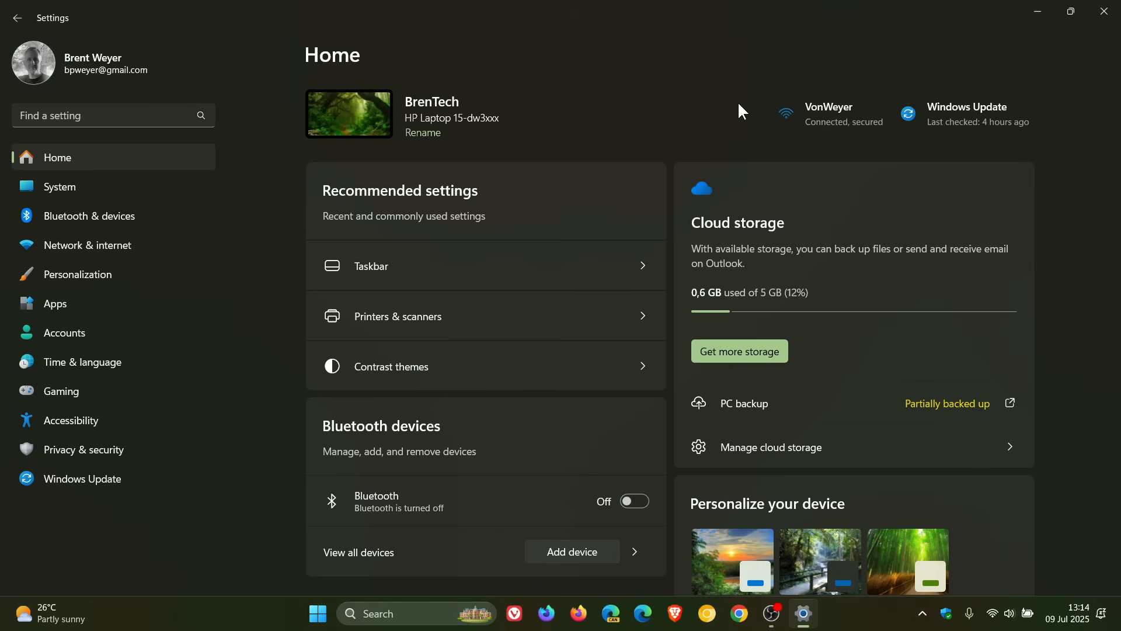
Review Language & region's Region section showing South Africa, then minimize Settings.
{"action": "left_click", "coordinate": [82, 362]}
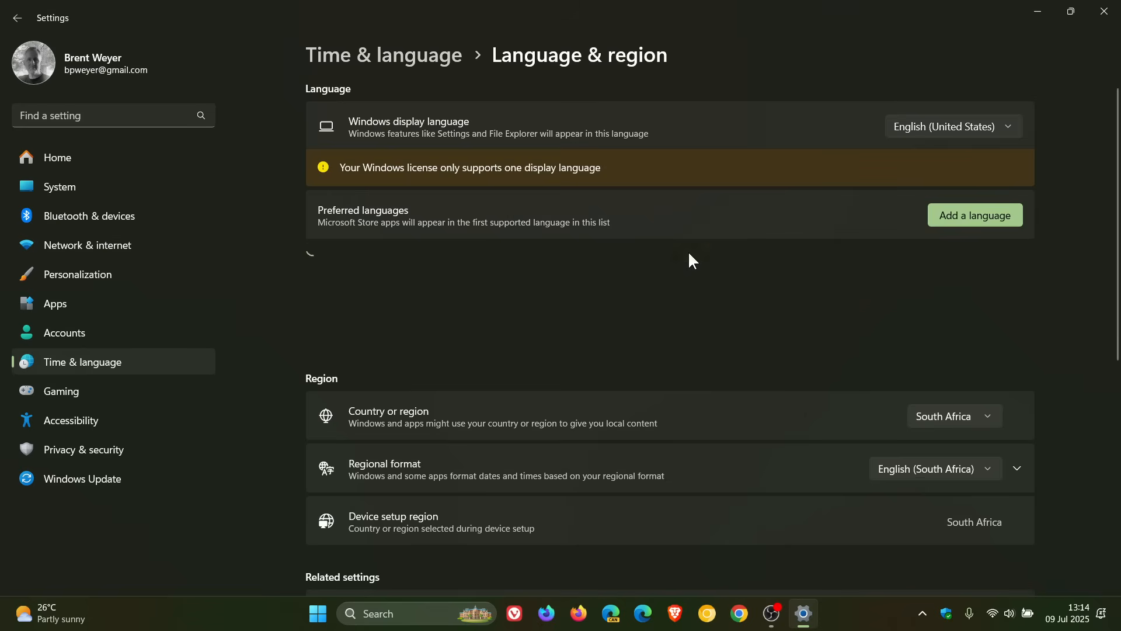
{"action": "scroll", "scroll_direction": "down", "scroll_amount": 3}
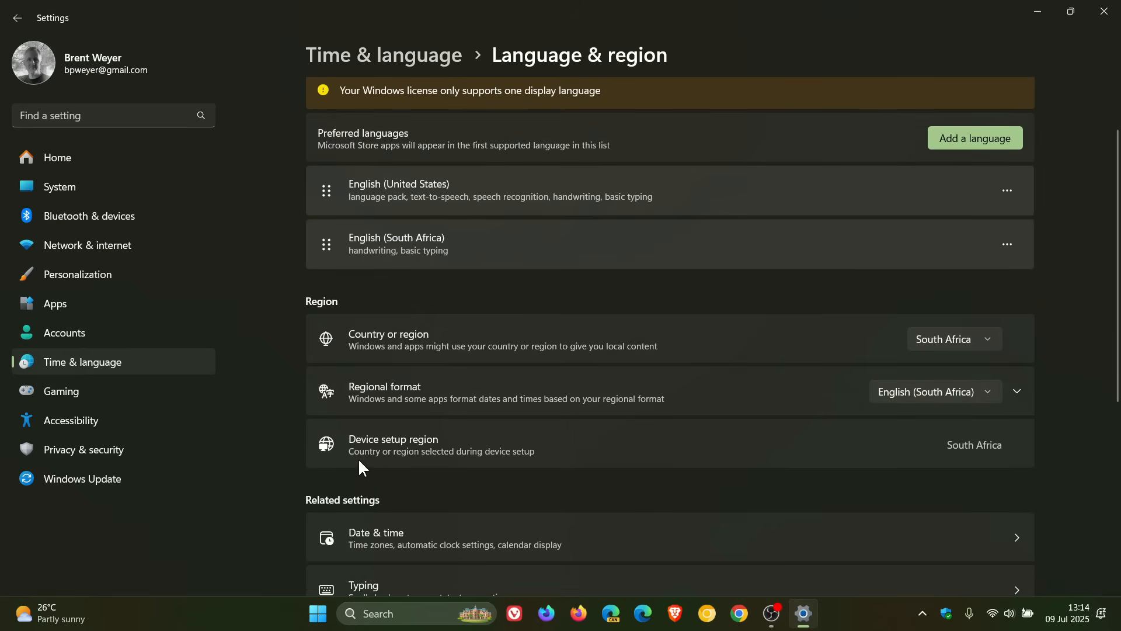
{"action": "mouse_move", "coordinate": [458, 470]}
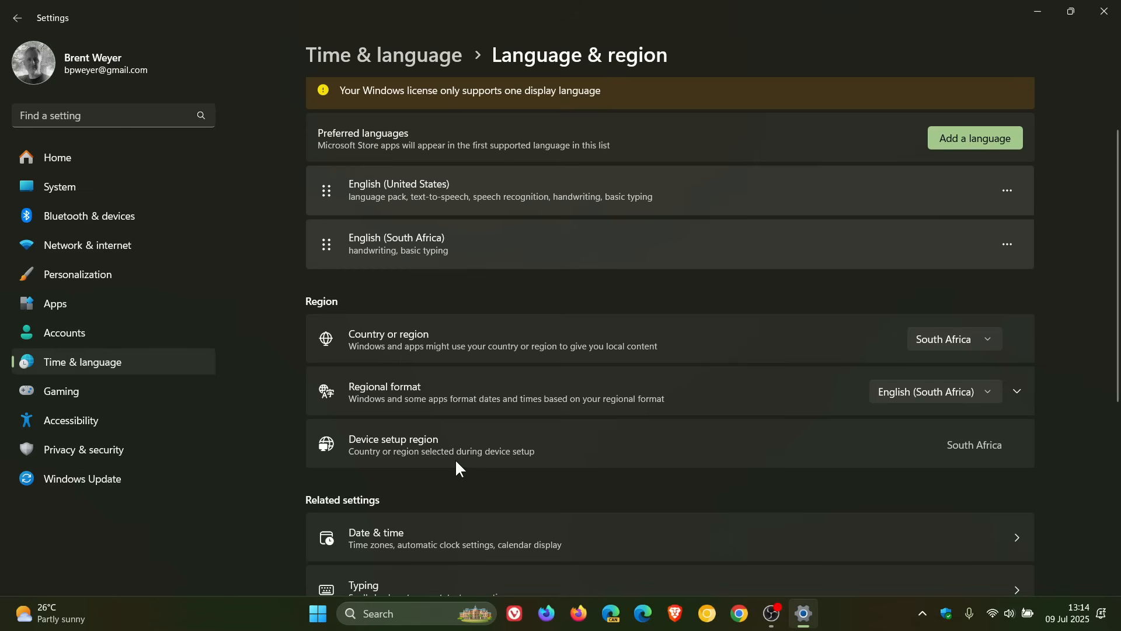
{"action": "mouse_move", "coordinate": [1018, 465]}
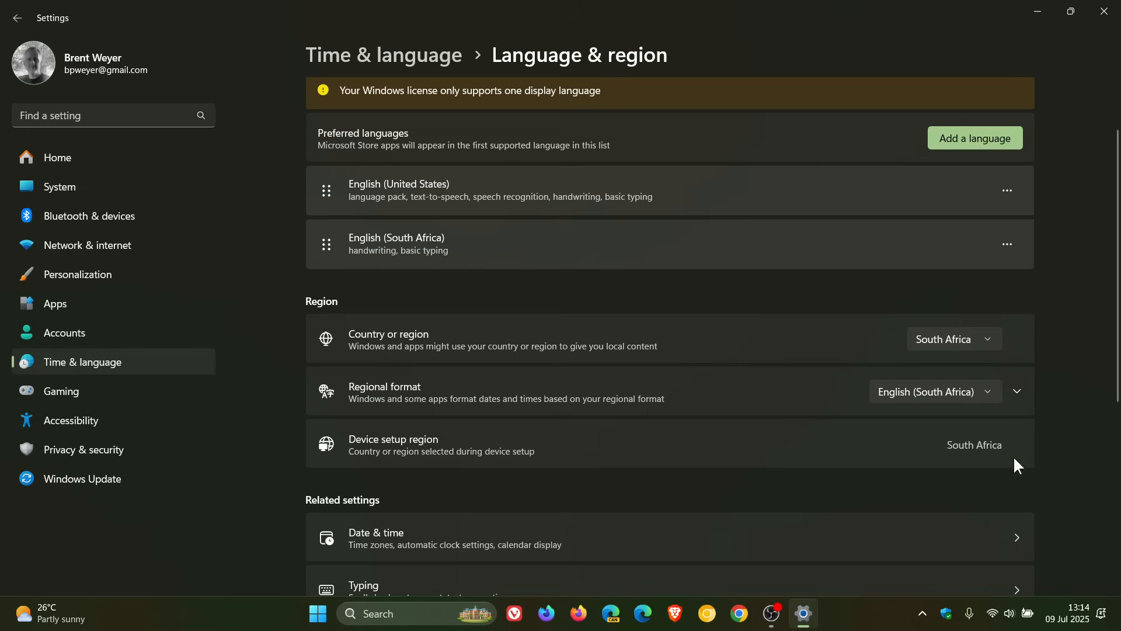
{"action": "mouse_move", "coordinate": [992, 461]}
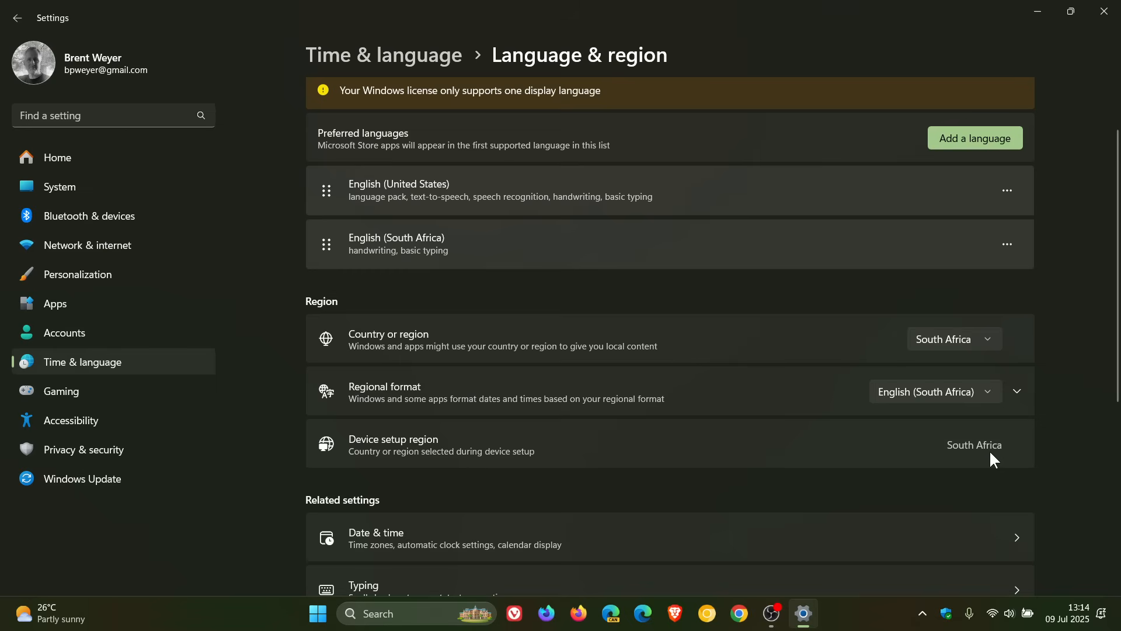
{"action": "mouse_move", "coordinate": [916, 459]}
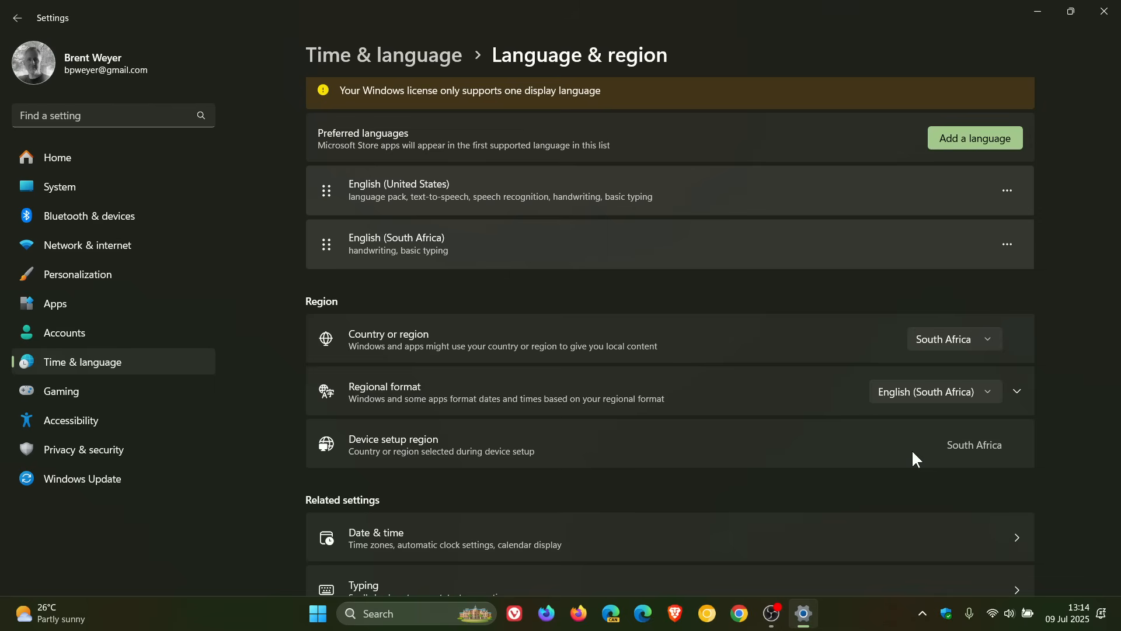
{"action": "mouse_move", "coordinate": [1038, 17]}
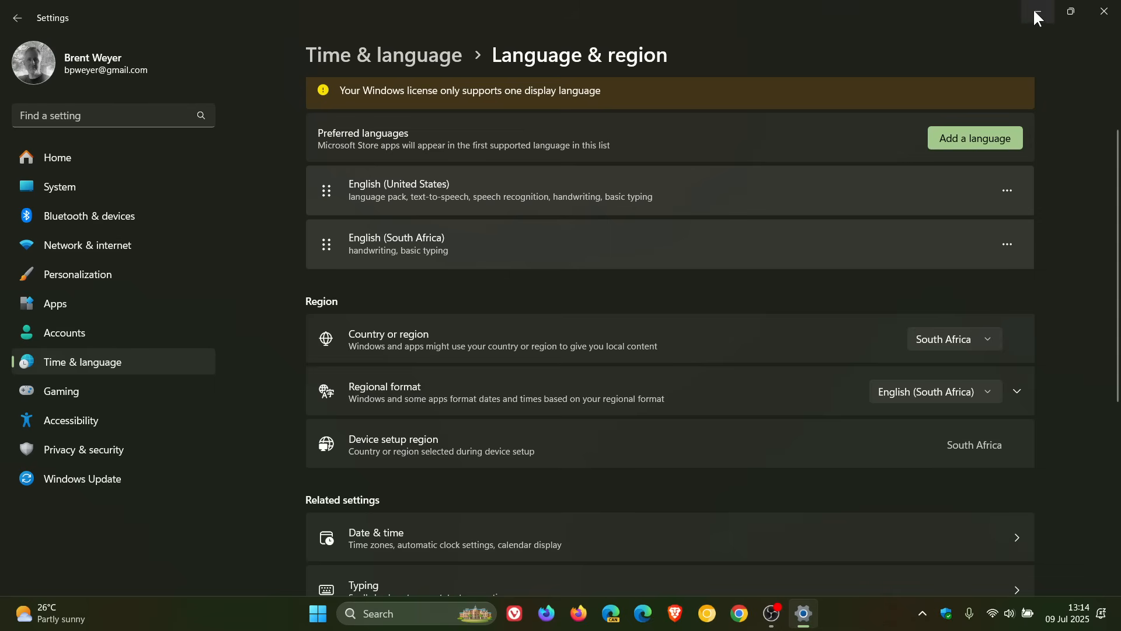
{"action": "left_click", "coordinate": [349, 612]}
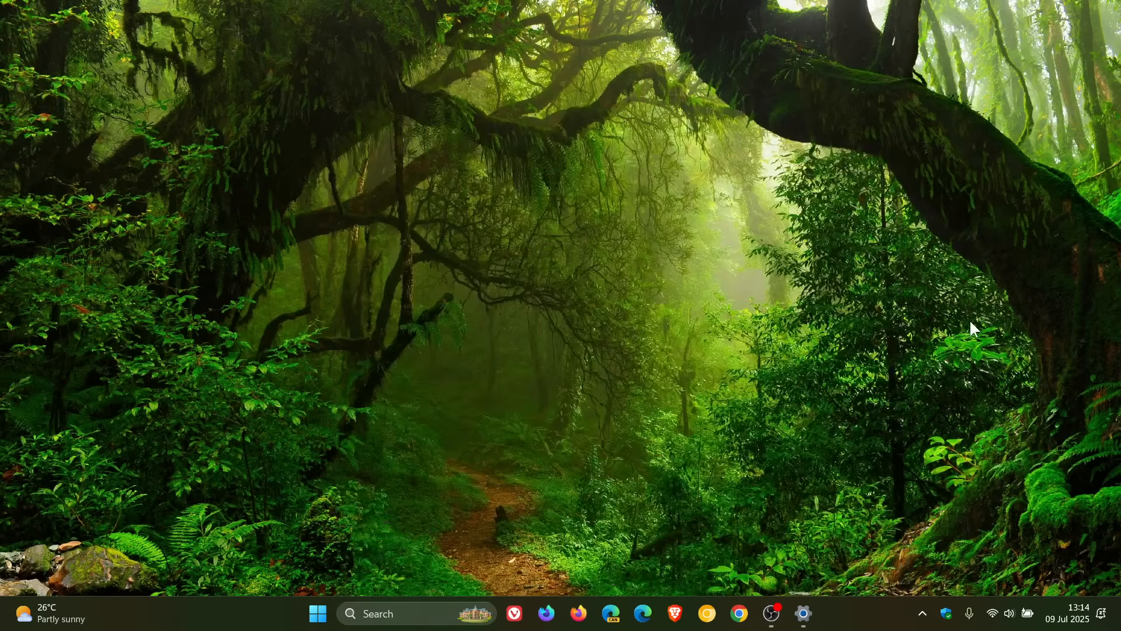
{"action": "mouse_move", "coordinate": [780, 283]}
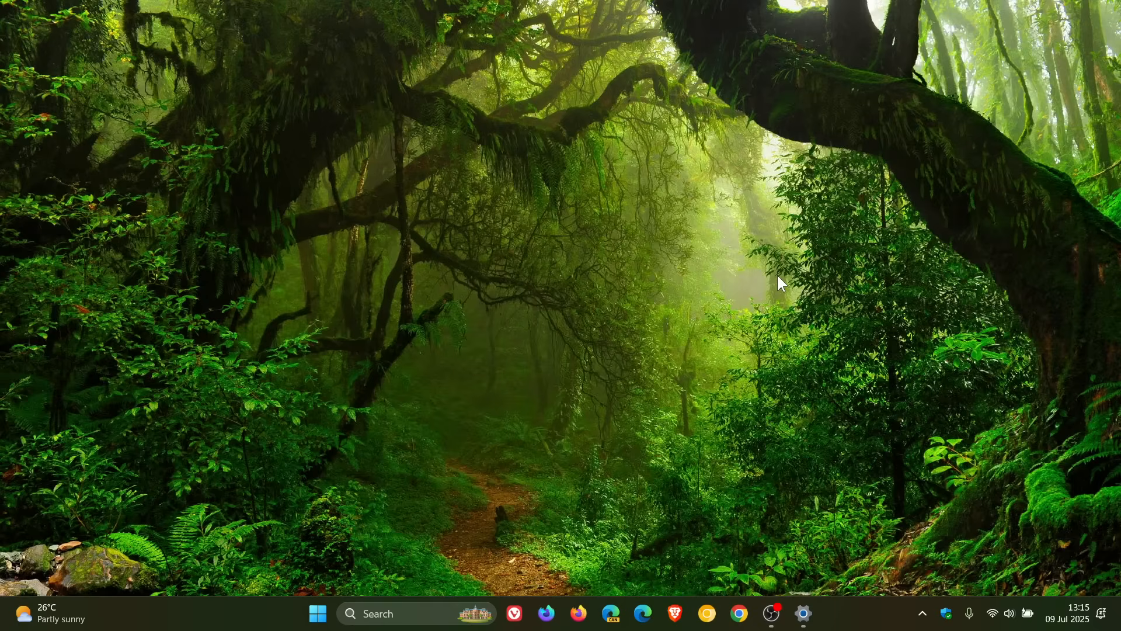
{"action": "mouse_move", "coordinate": [833, 512]}
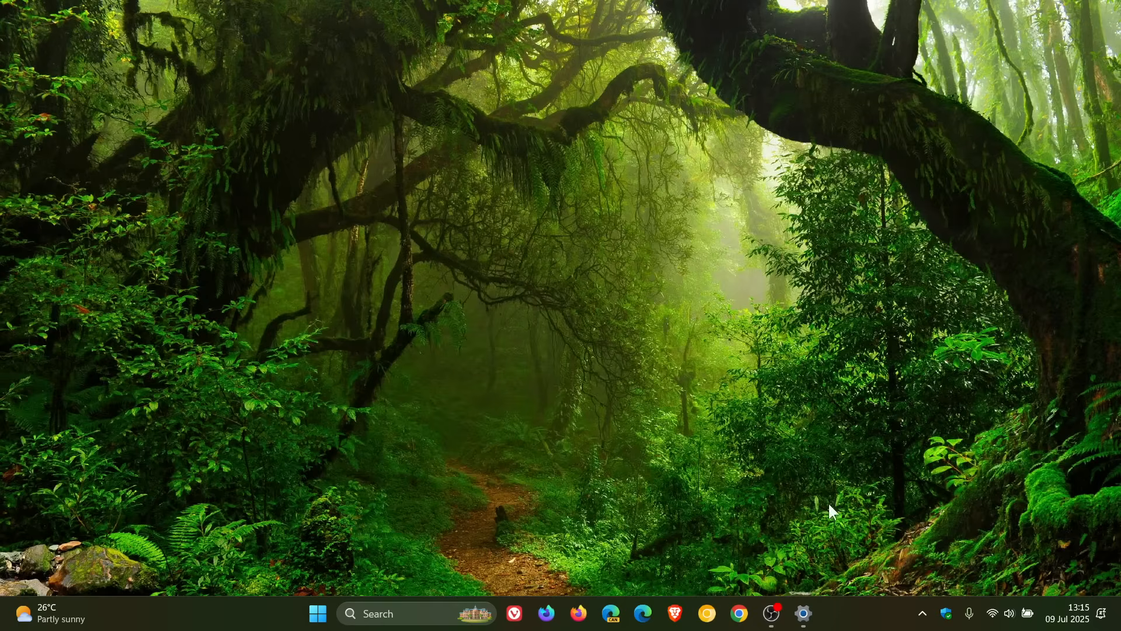
Restore the minimized Settings window from the taskbar icon.
{"action": "left_click", "coordinate": [803, 614]}
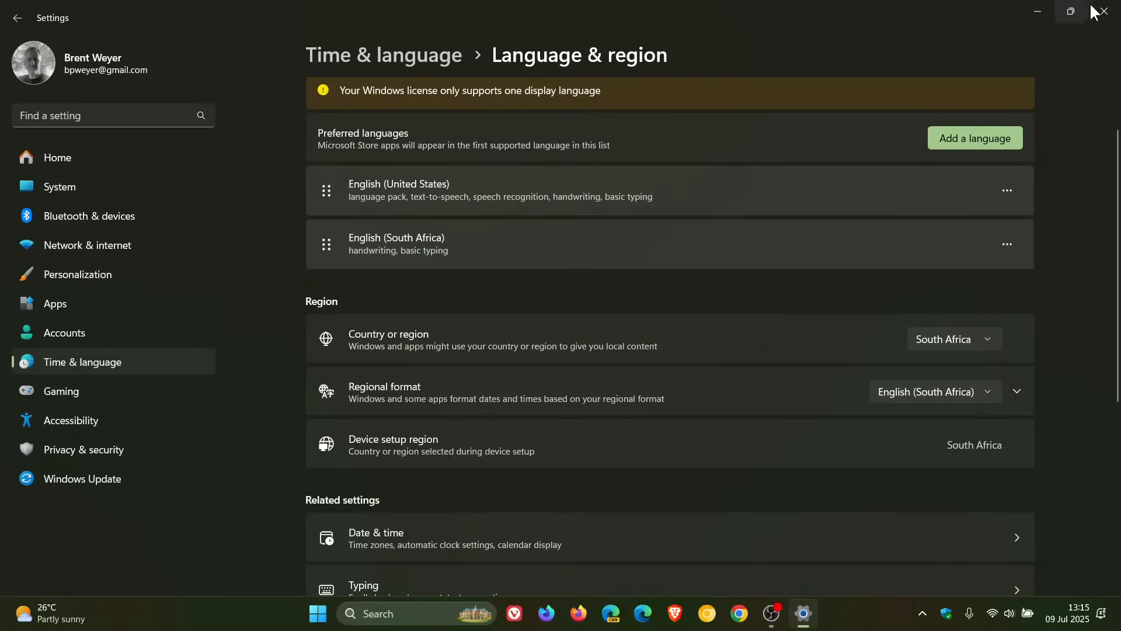